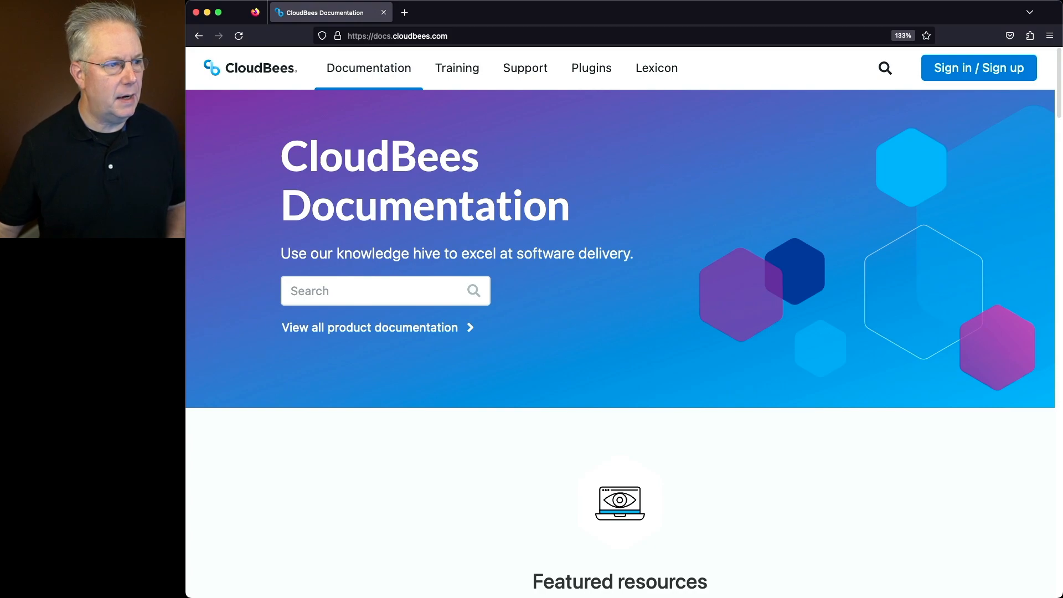
- Choose CloudBees CI from the Documentation menu to reach its release notes page
{"action": "left_click", "coordinate": [368, 68]}
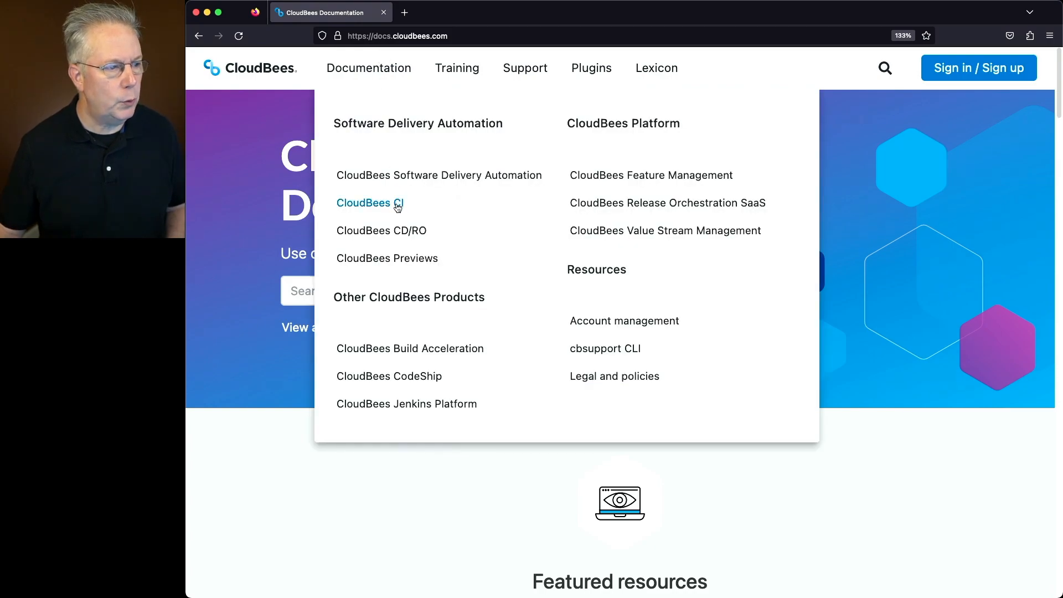
{"action": "left_click", "coordinate": [364, 202]}
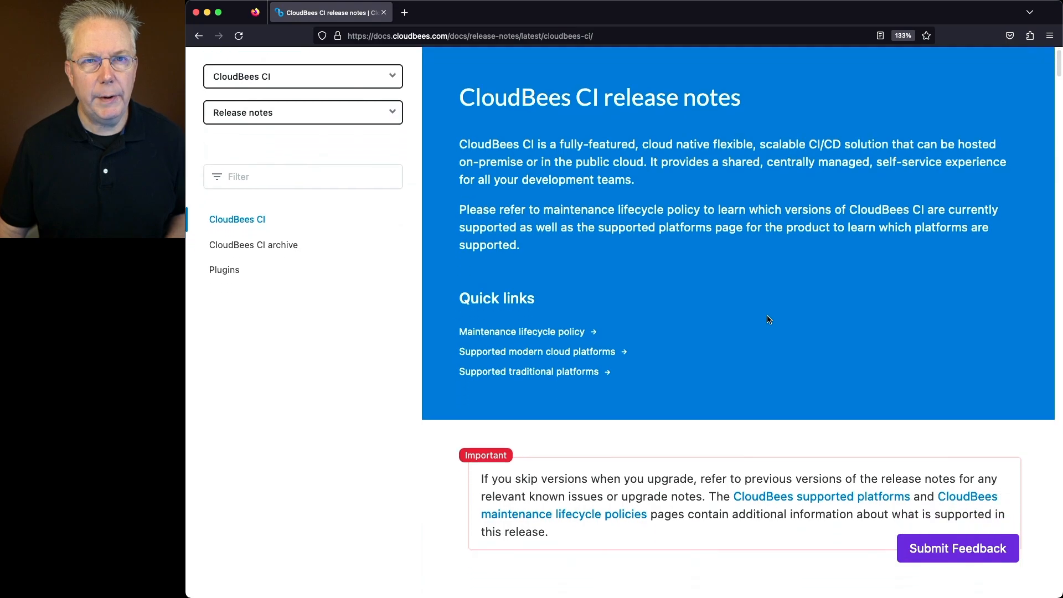
{"action": "scroll", "scroll_direction": "down", "scroll_amount": 3}
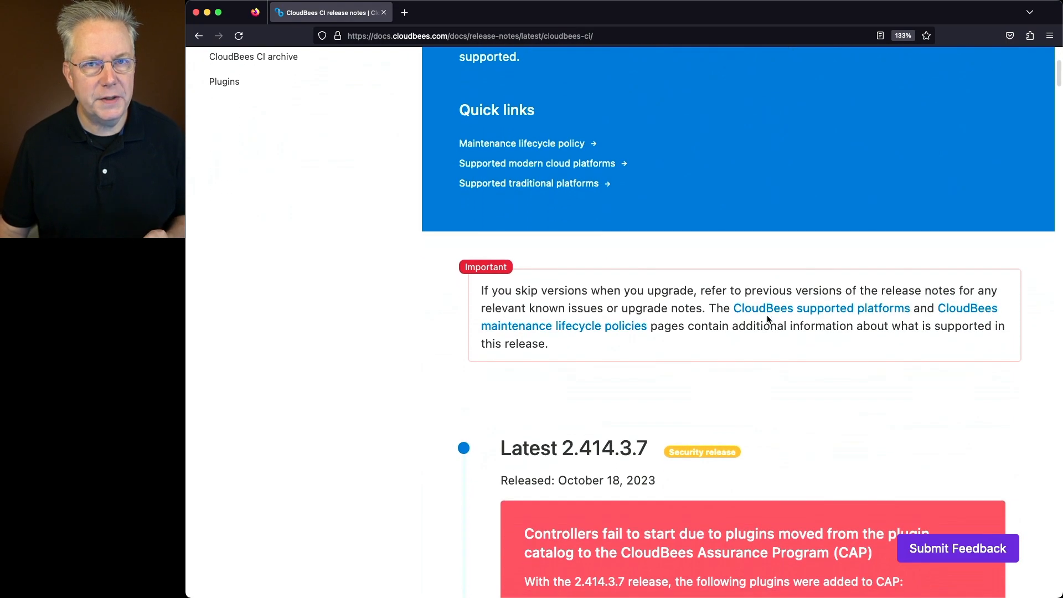
{"action": "scroll", "scroll_direction": "down", "scroll_amount": 3}
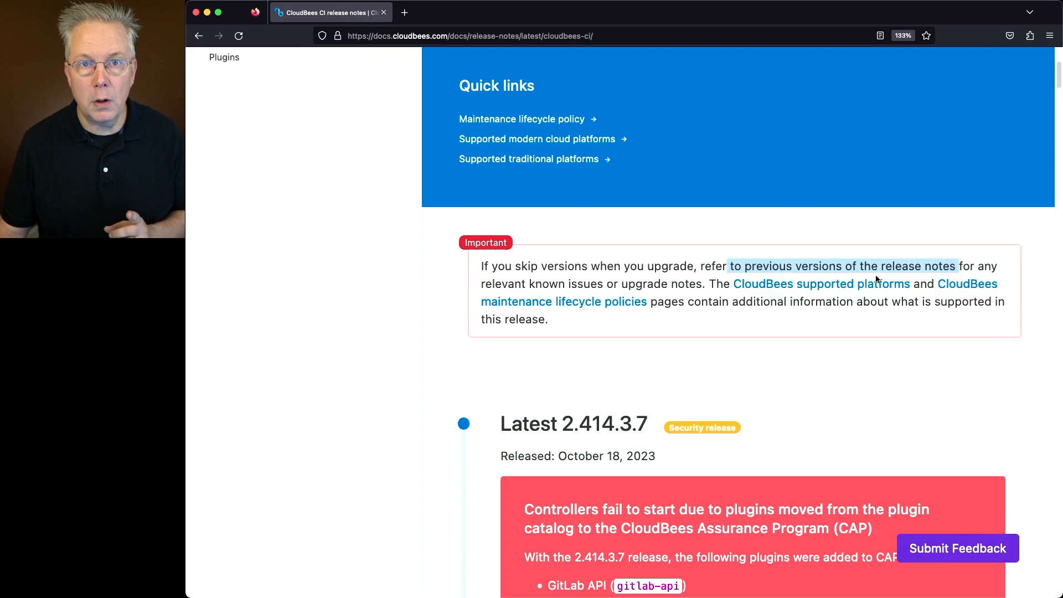
{"action": "mouse_move", "coordinate": [642, 354]}
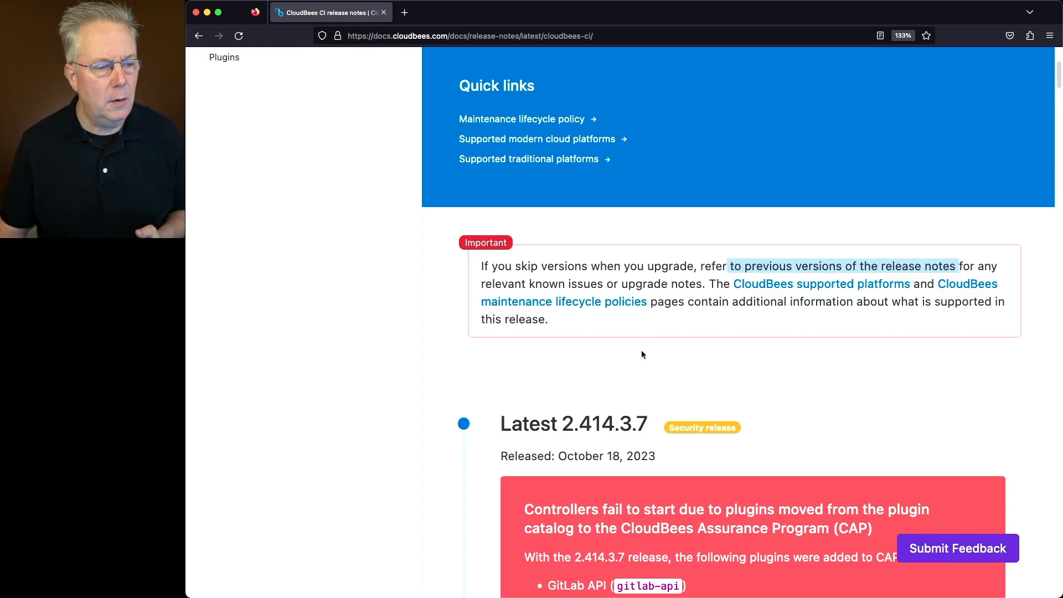
{"action": "scroll", "scroll_direction": "down", "scroll_amount": 3}
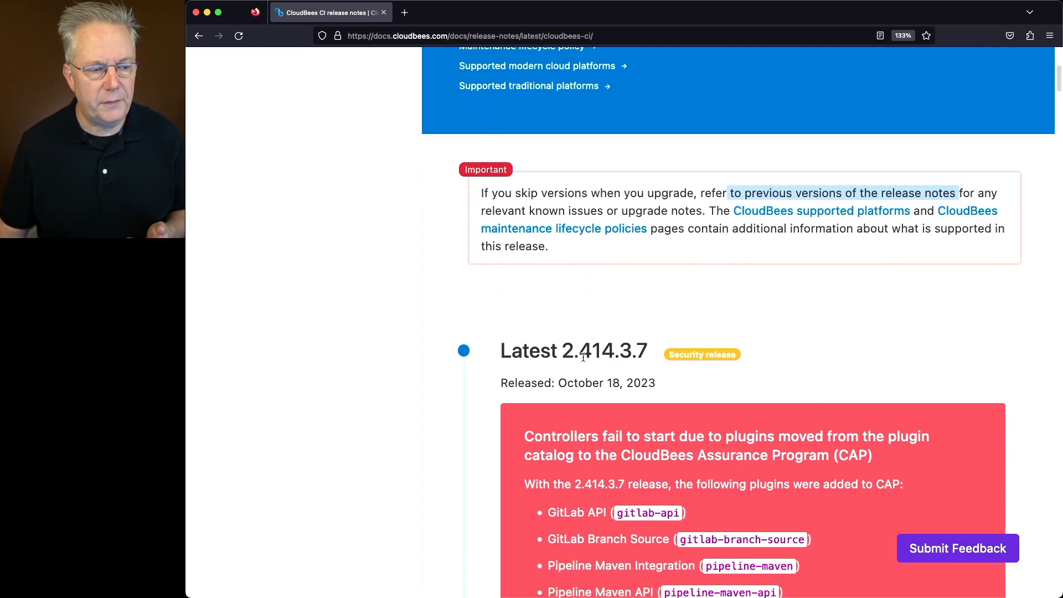
{"action": "scroll", "scroll_direction": "down", "scroll_amount": 3}
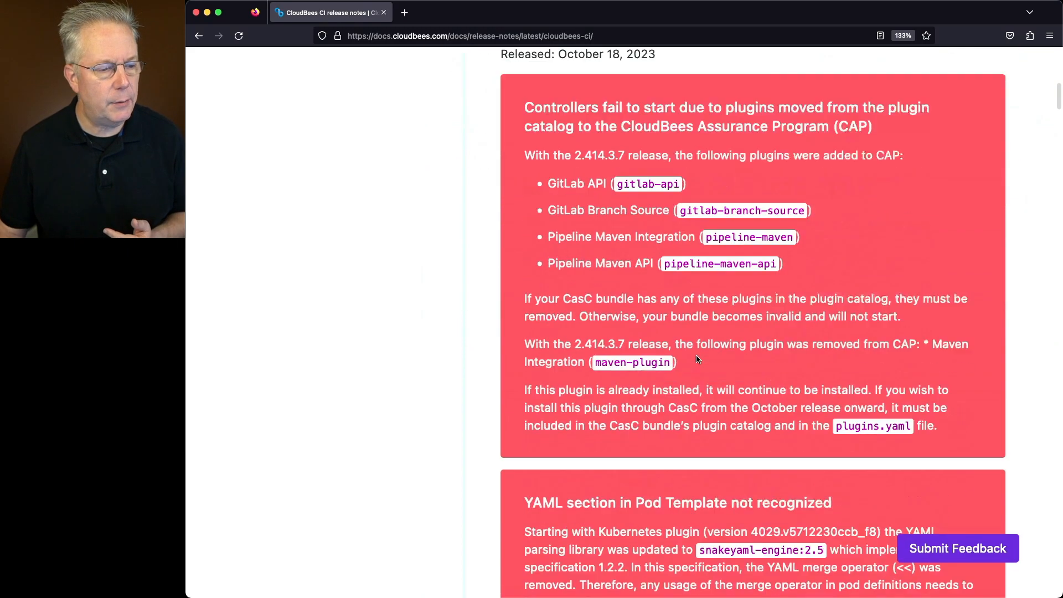
{"action": "scroll", "scroll_direction": "down", "scroll_amount": 3}
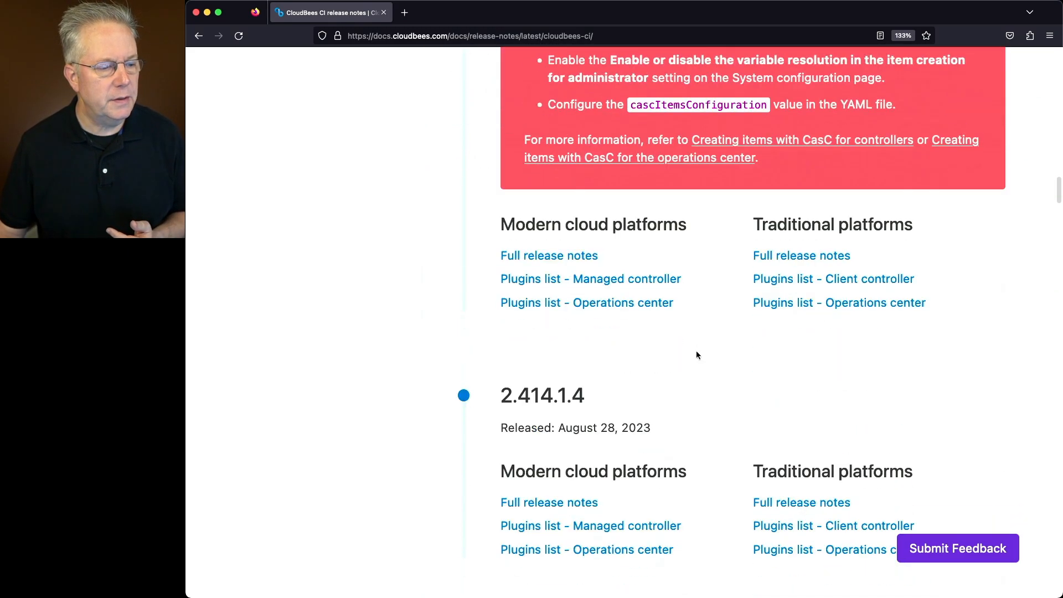
{"action": "scroll", "scroll_direction": "down", "scroll_amount": 3}
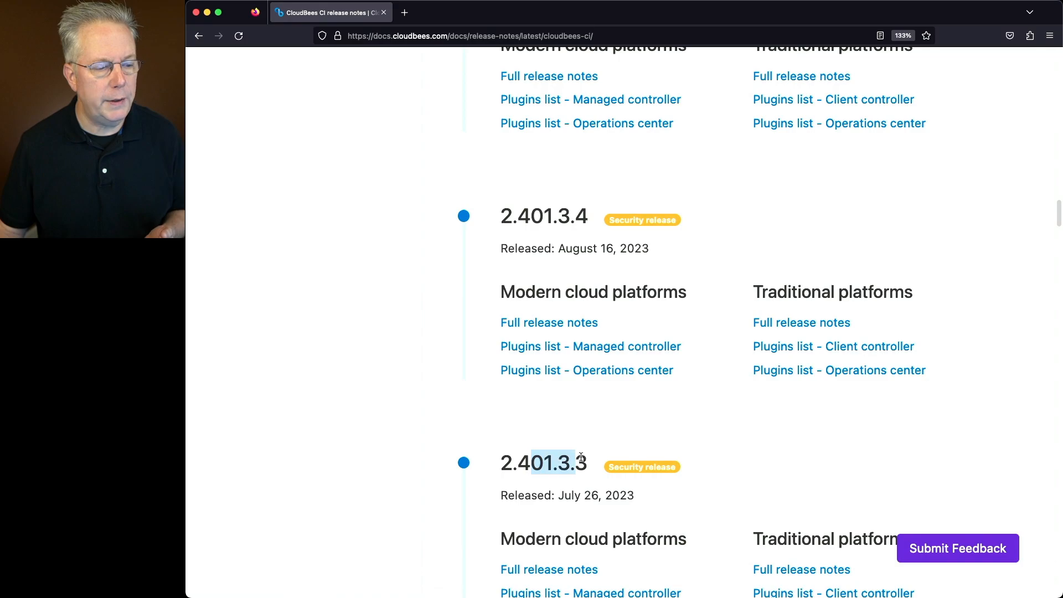
{"action": "mouse_move", "coordinate": [619, 427]}
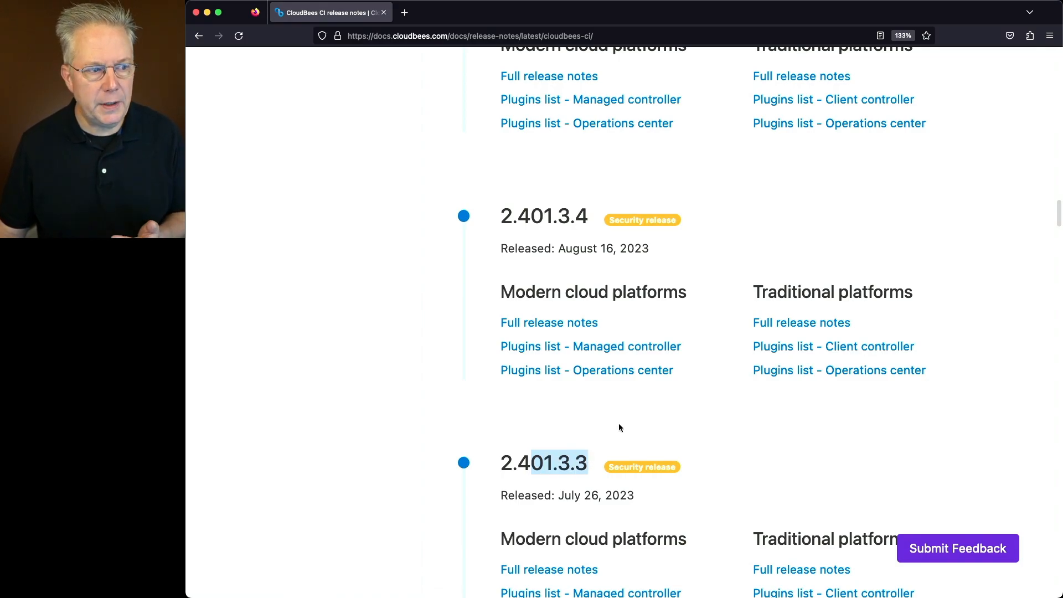
{"action": "scroll", "scroll_direction": "up", "scroll_amount": 3}
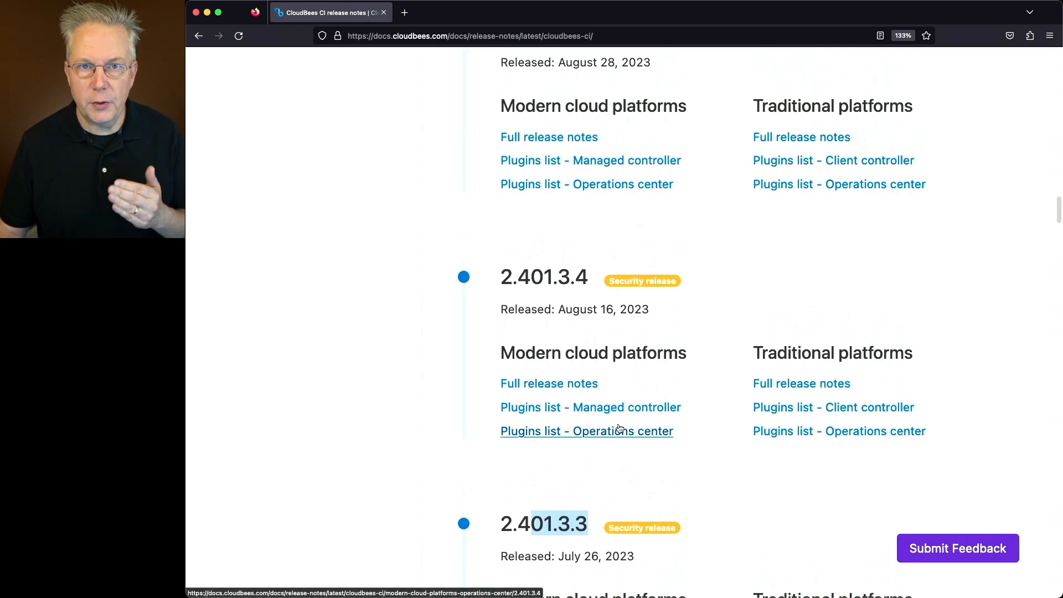
{"action": "scroll", "scroll_direction": "up", "scroll_amount": 3}
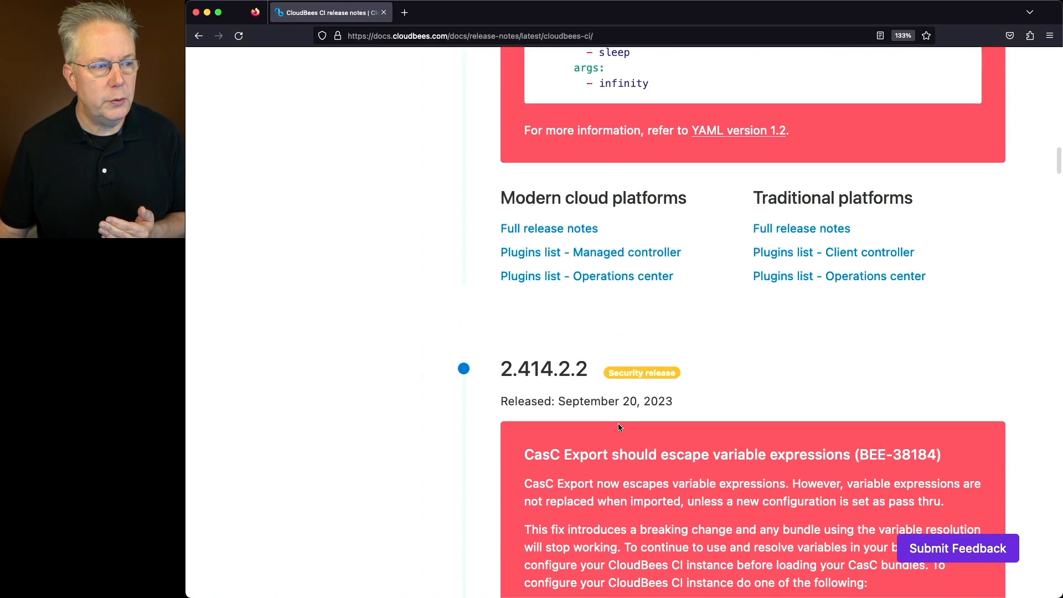
{"action": "scroll", "scroll_direction": "up", "scroll_amount": 3}
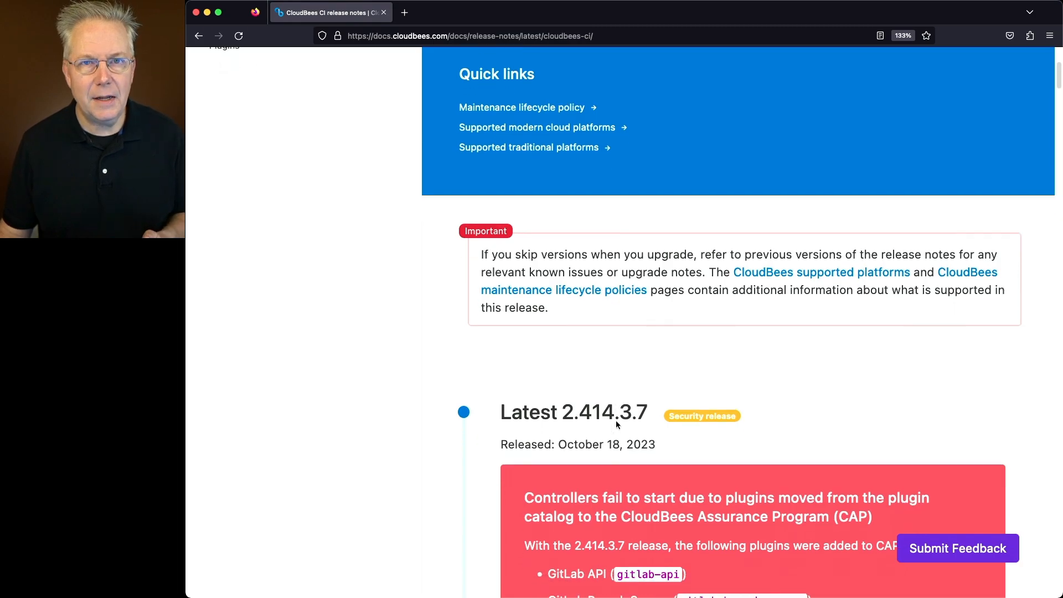
{"action": "scroll", "scroll_direction": "down", "scroll_amount": 3}
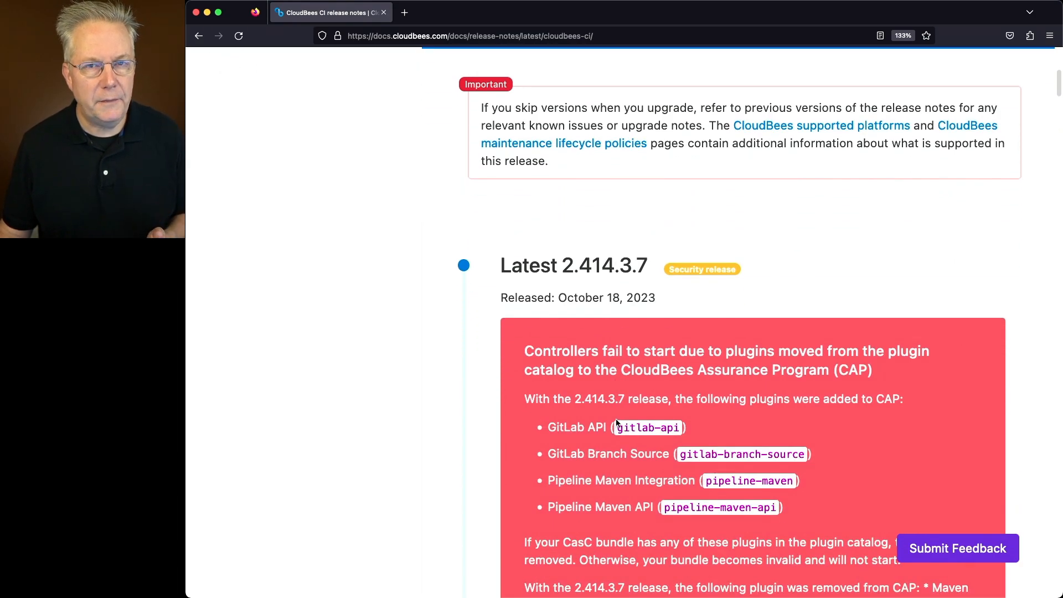
{"action": "scroll", "scroll_direction": "down", "scroll_amount": 3}
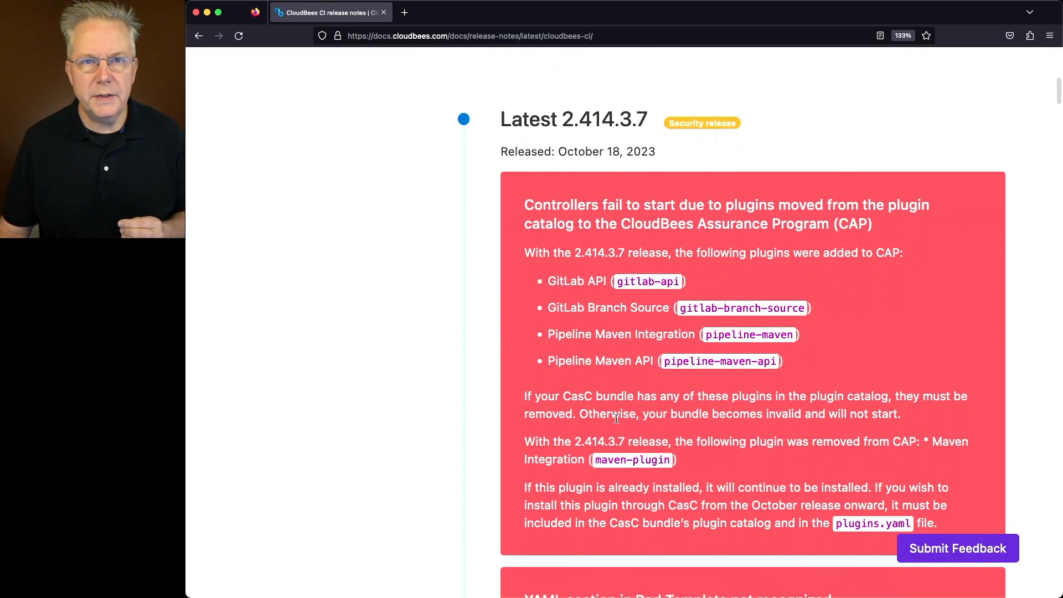
{"action": "scroll", "scroll_direction": "down", "scroll_amount": 3}
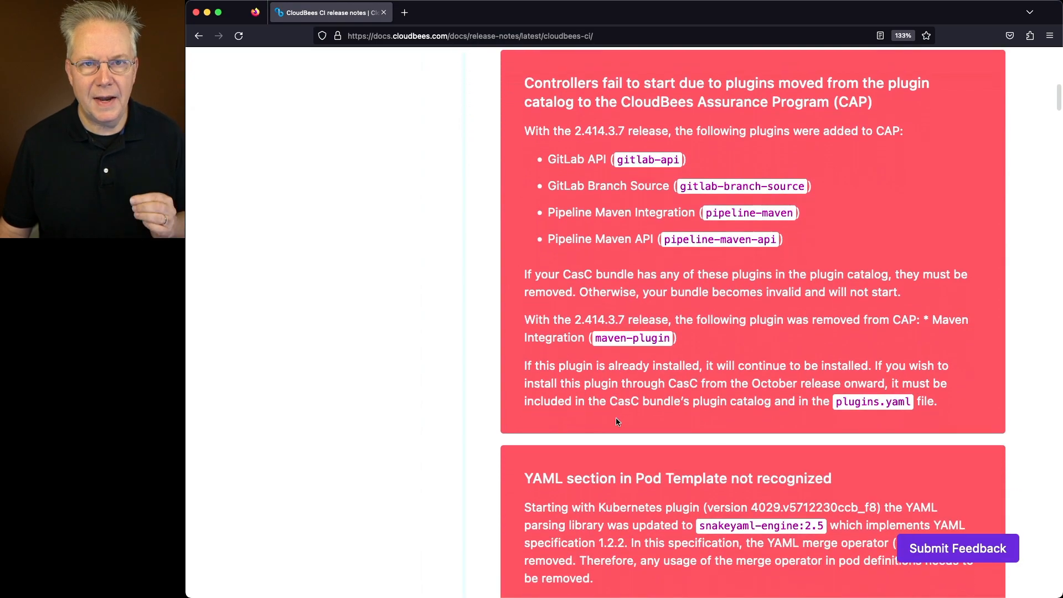
{"action": "scroll", "scroll_direction": "down", "scroll_amount": 3}
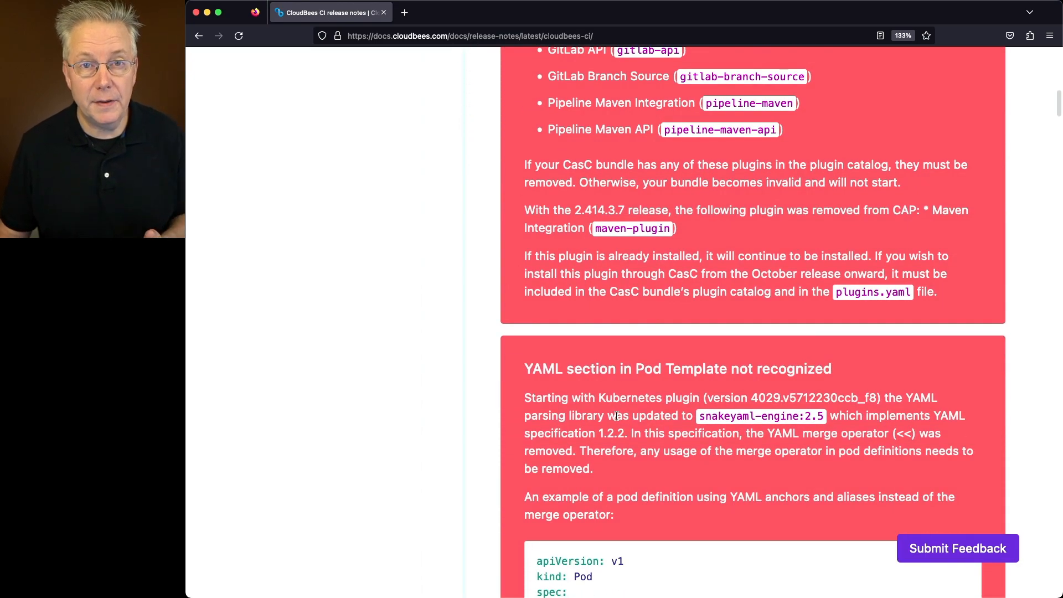
{"action": "scroll", "scroll_direction": "up", "scroll_amount": 3}
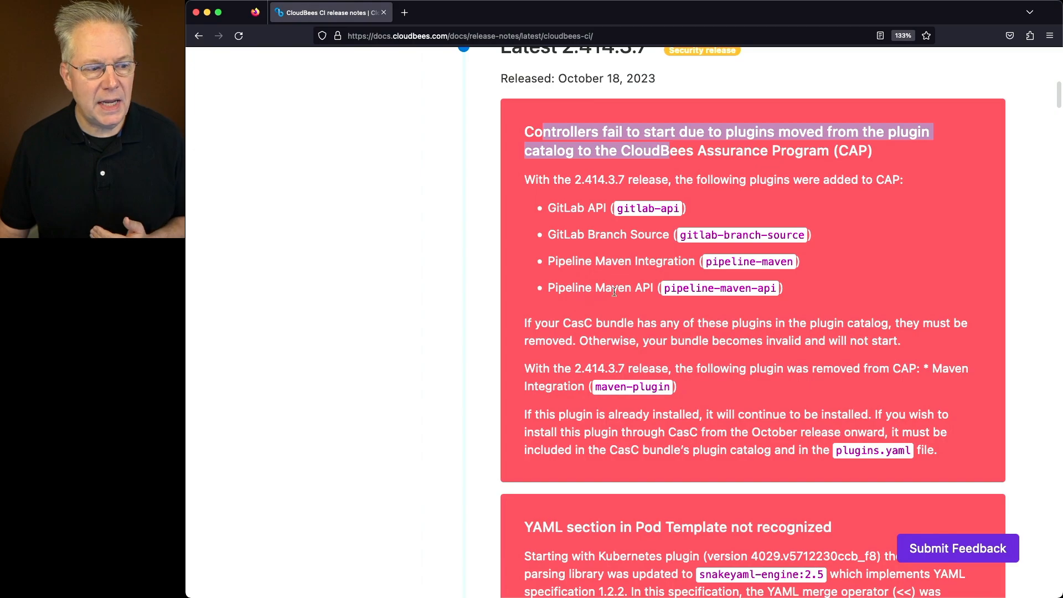
{"action": "scroll", "scroll_direction": "down", "scroll_amount": 3}
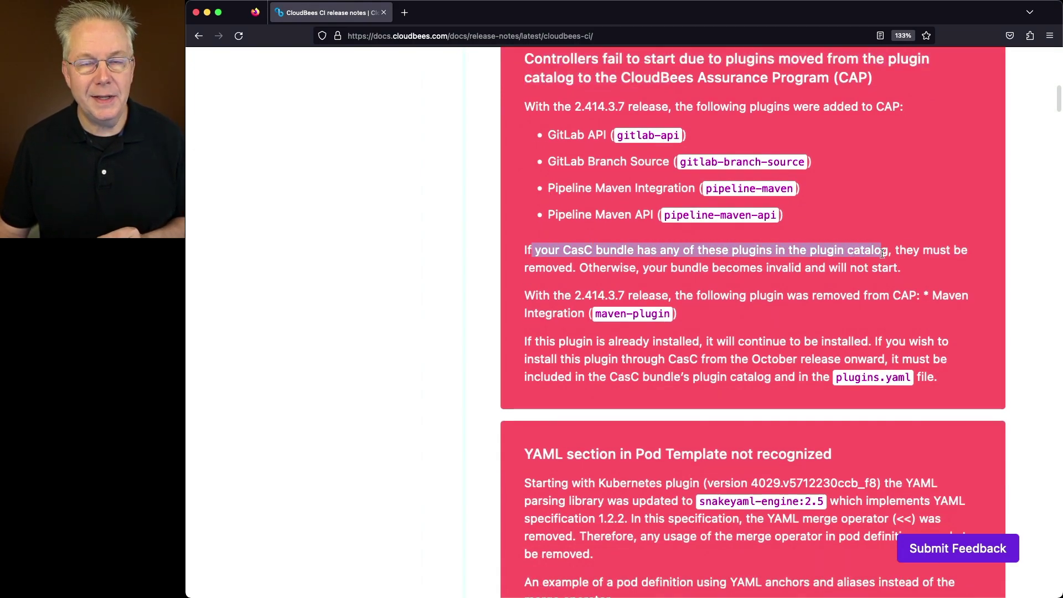
{"action": "mouse_move", "coordinate": [922, 254]}
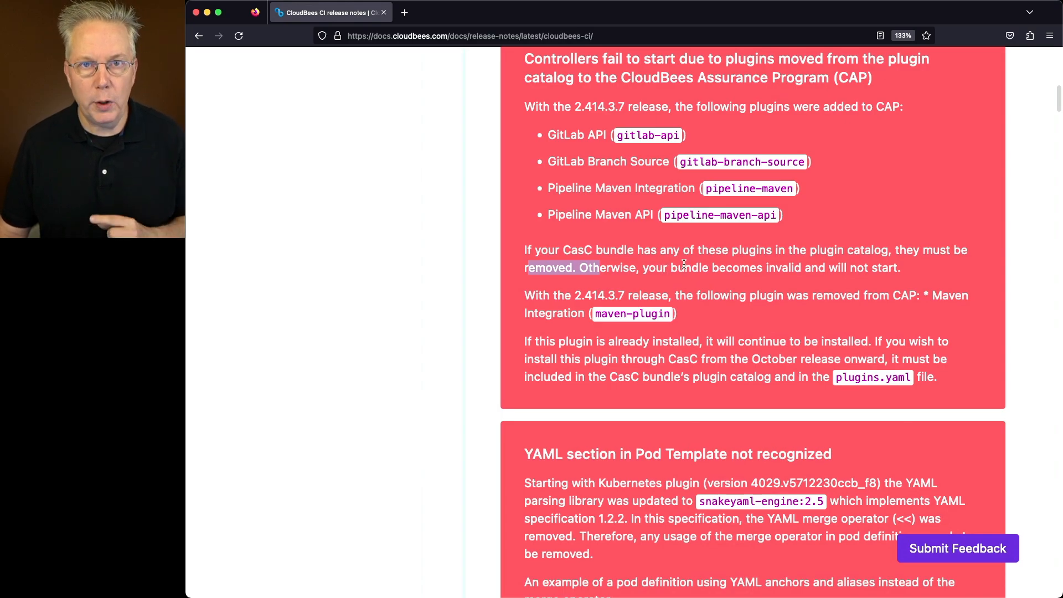
{"action": "mouse_move", "coordinate": [780, 289]}
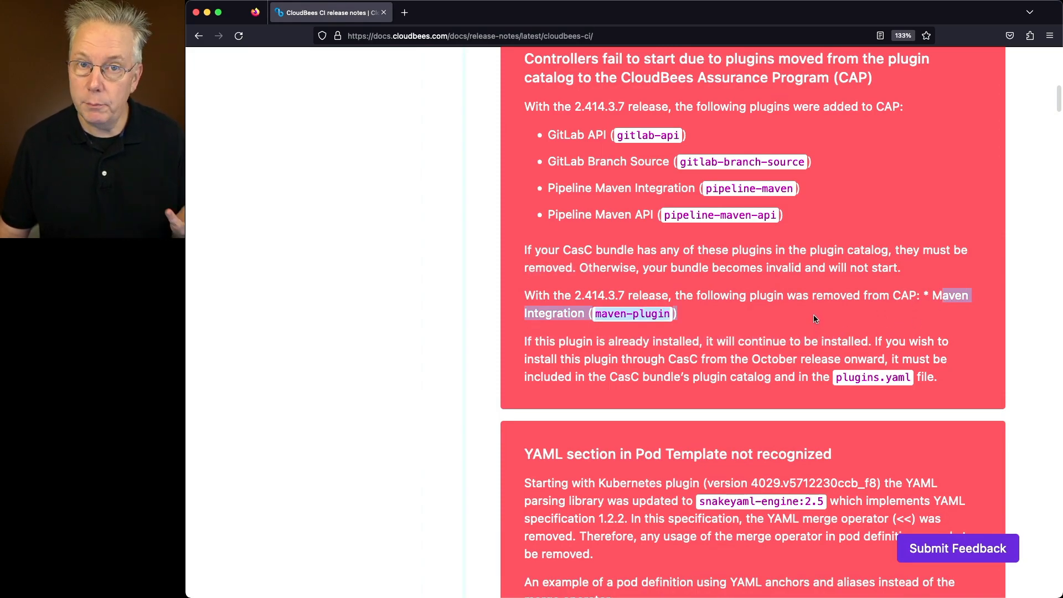
{"action": "scroll", "scroll_direction": "down", "scroll_amount": 3}
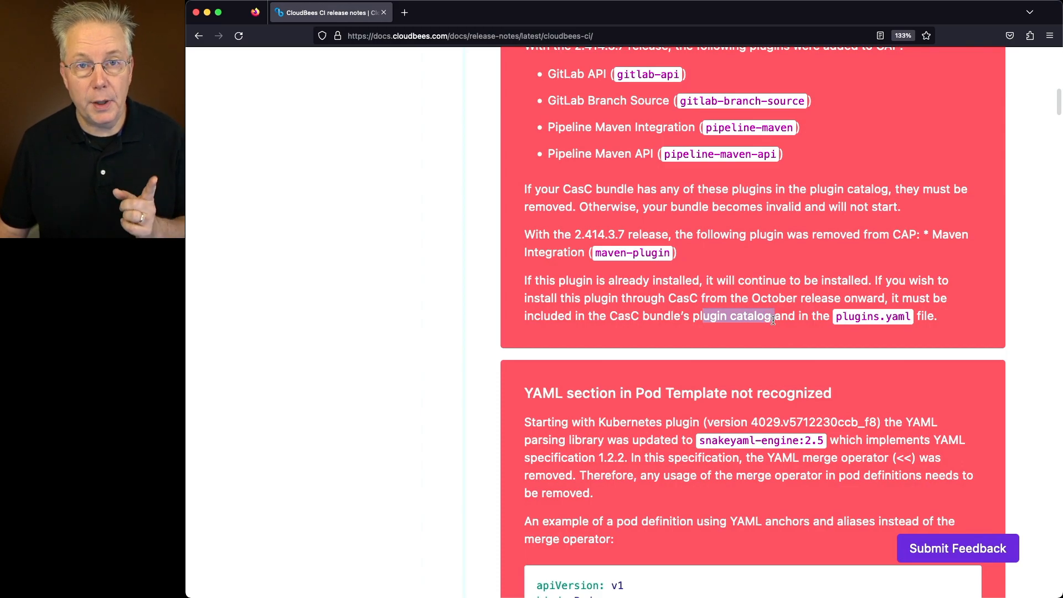
{"action": "scroll", "scroll_direction": "down", "scroll_amount": 3}
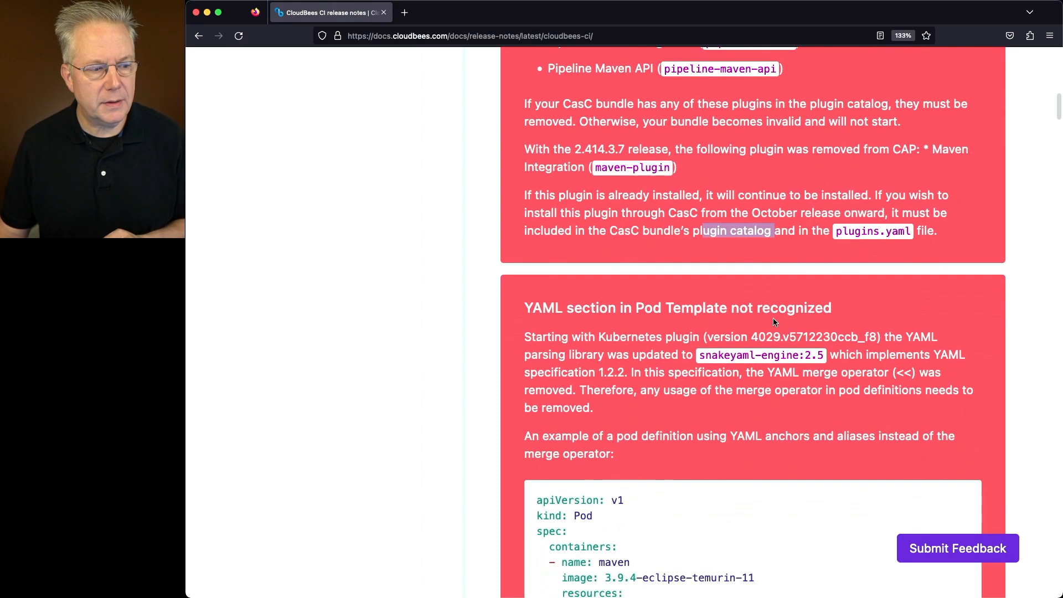
- Read past the YAML Pod Template notice and open the 2.414.3.7 traditional platforms full release notes
{"action": "scroll", "scroll_direction": "down", "scroll_amount": 3}
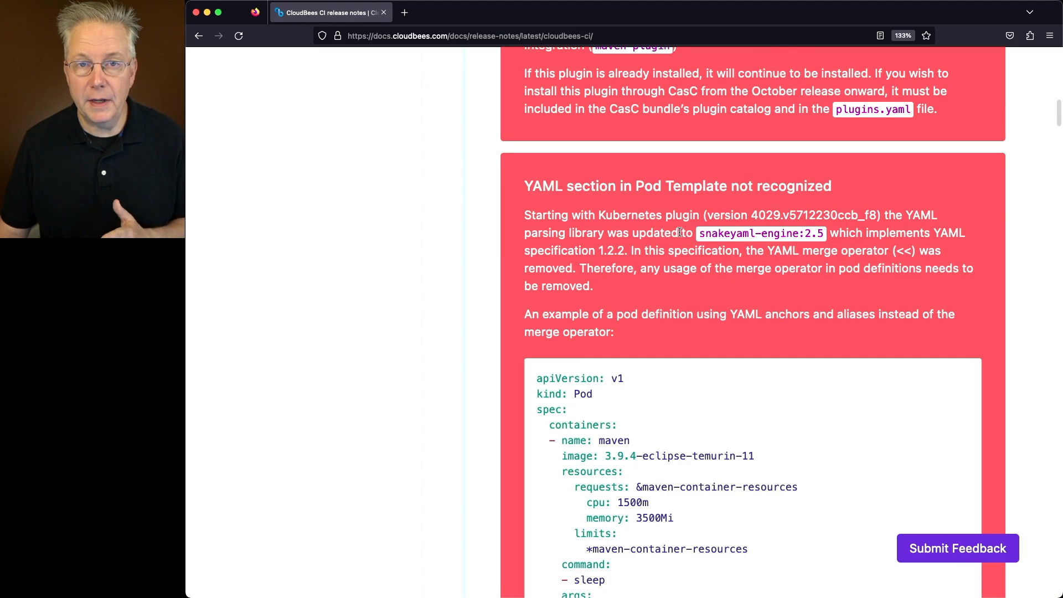
{"action": "mouse_move", "coordinate": [853, 232]}
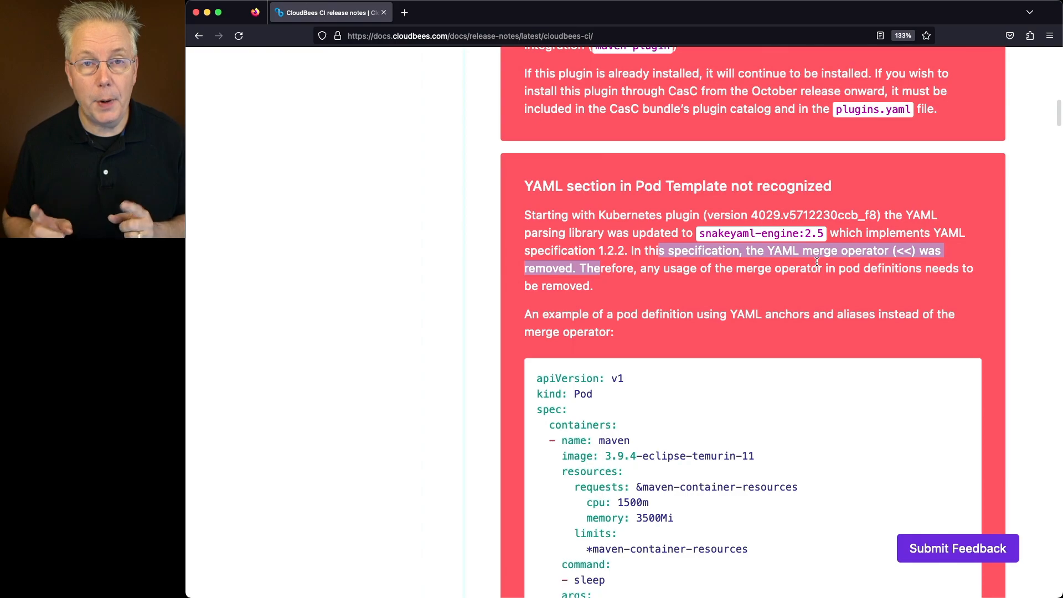
{"action": "scroll", "scroll_direction": "down", "scroll_amount": 3}
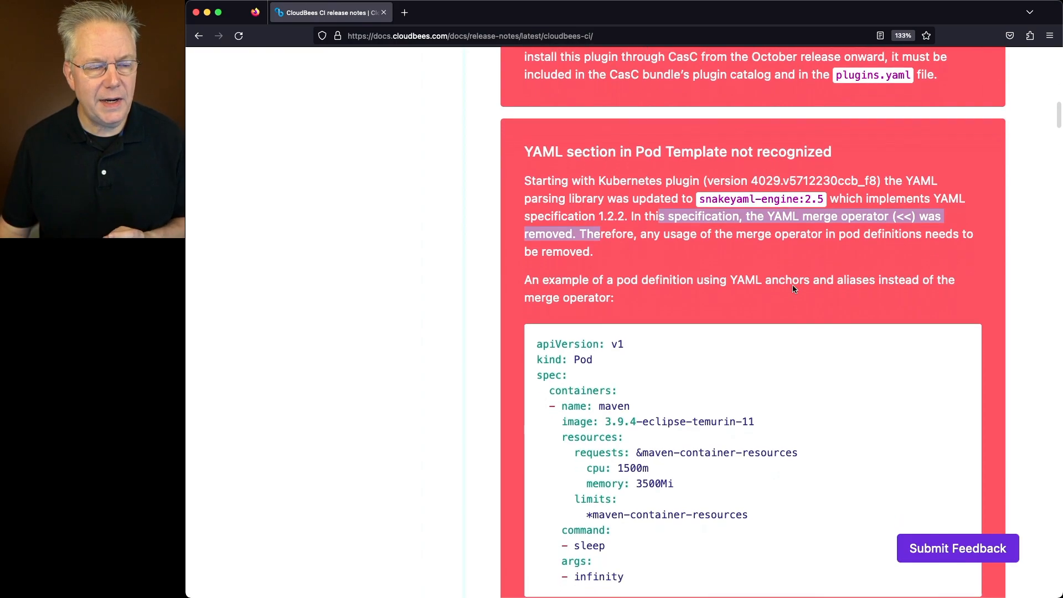
{"action": "scroll", "scroll_direction": "down", "scroll_amount": 3}
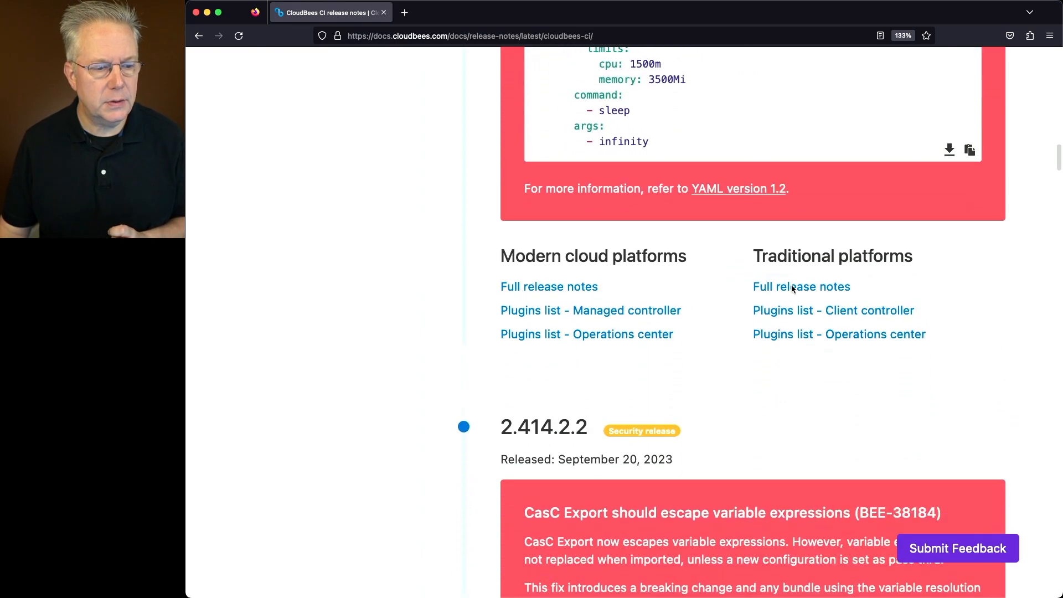
{"action": "mouse_move", "coordinate": [801, 287]}
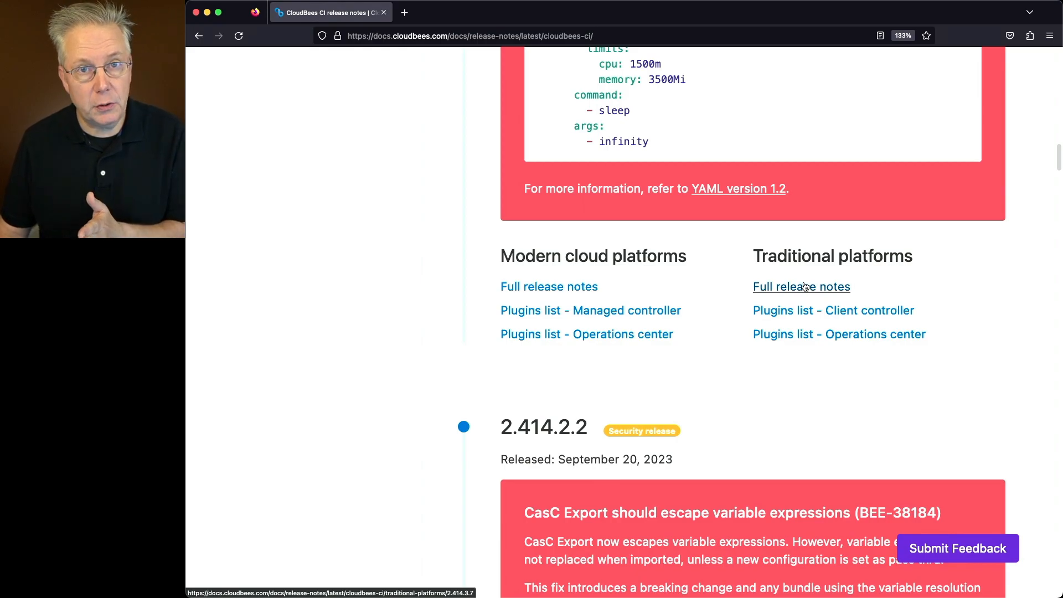
{"action": "left_click", "coordinate": [801, 286]}
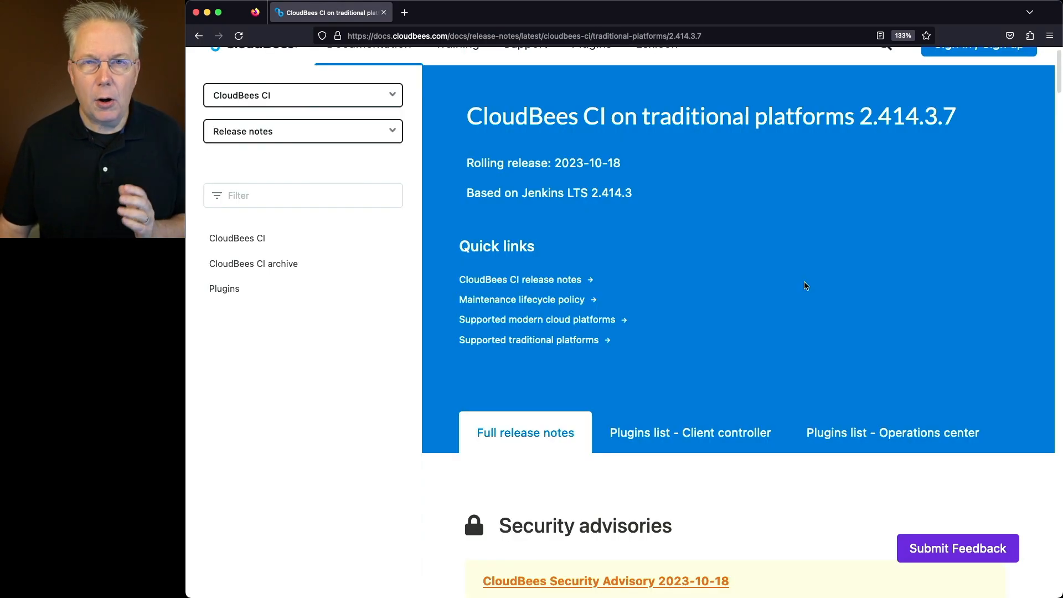
{"action": "scroll", "scroll_direction": "down", "scroll_amount": 3}
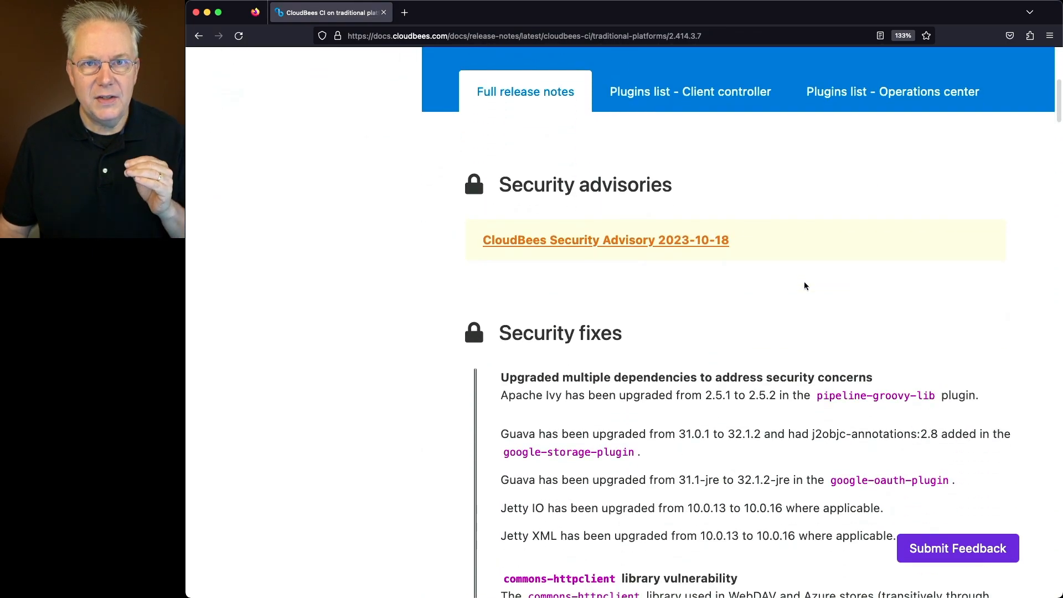
{"action": "mouse_move", "coordinate": [649, 244]}
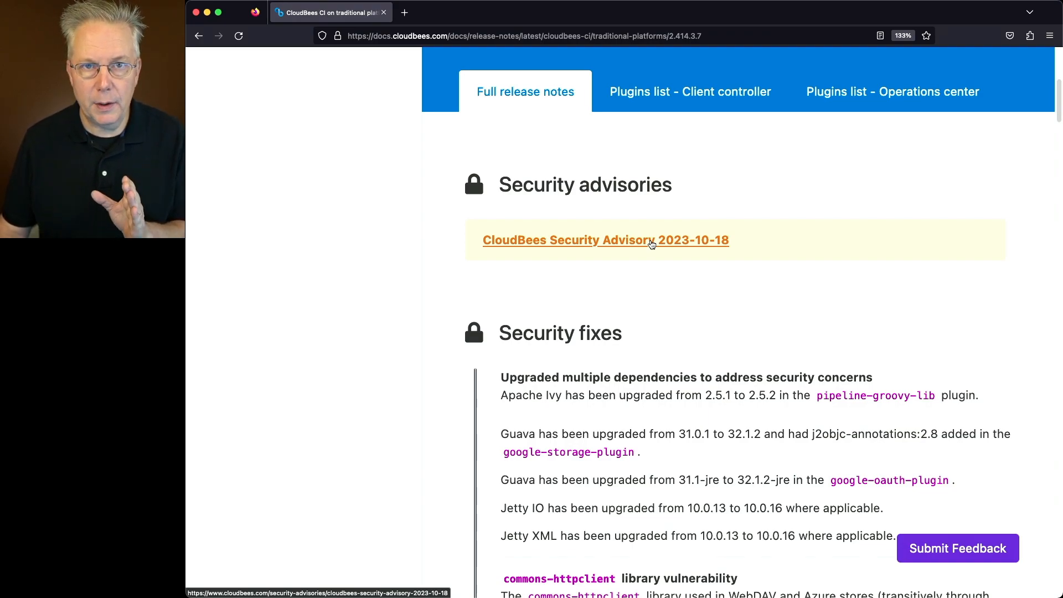
{"action": "scroll", "scroll_direction": "down", "scroll_amount": 3}
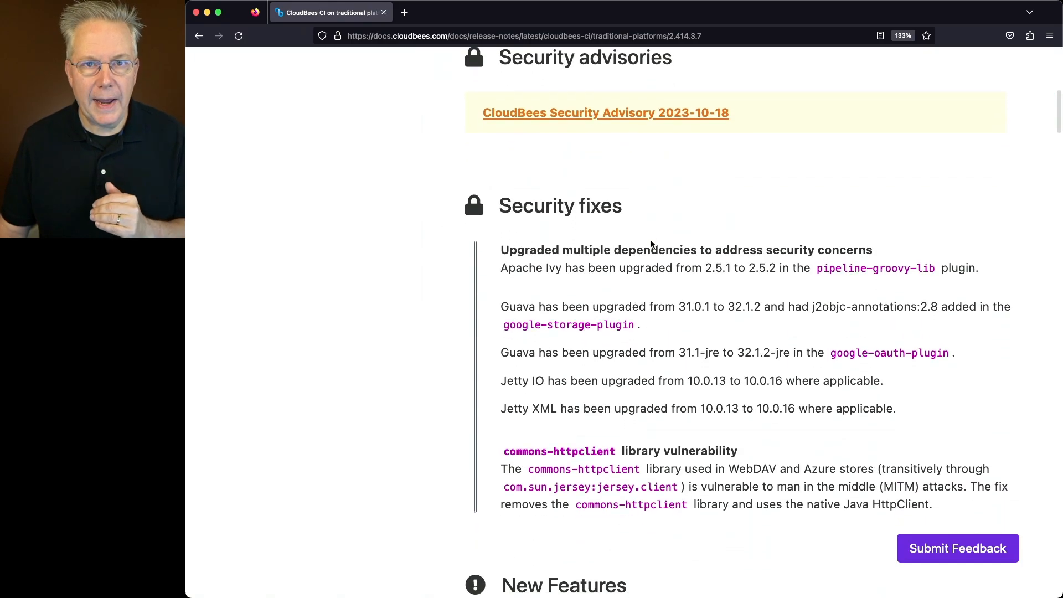
{"action": "scroll", "scroll_direction": "down", "scroll_amount": 3}
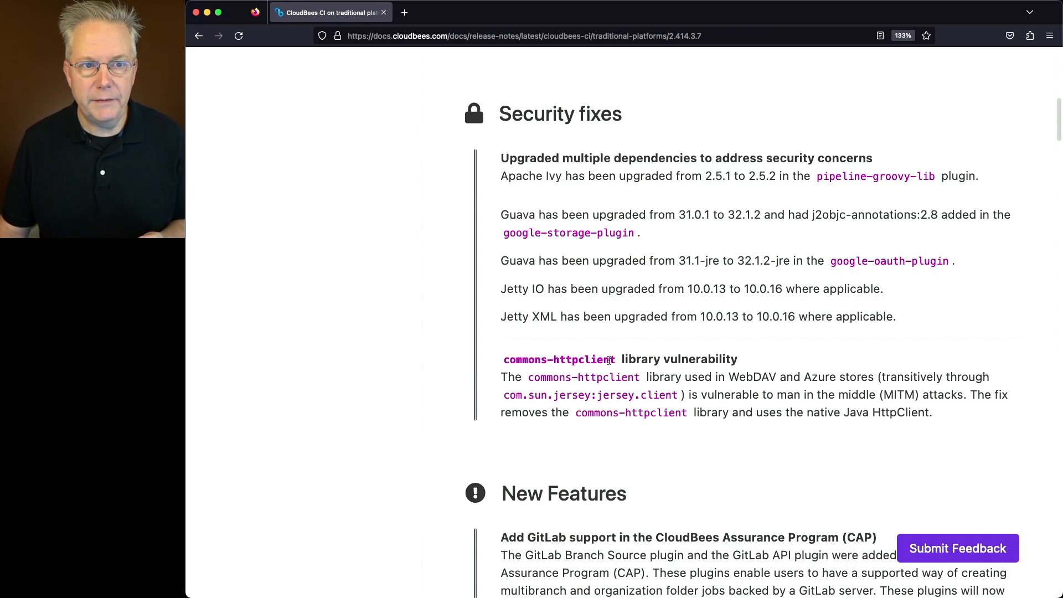
{"action": "mouse_move", "coordinate": [689, 158]}
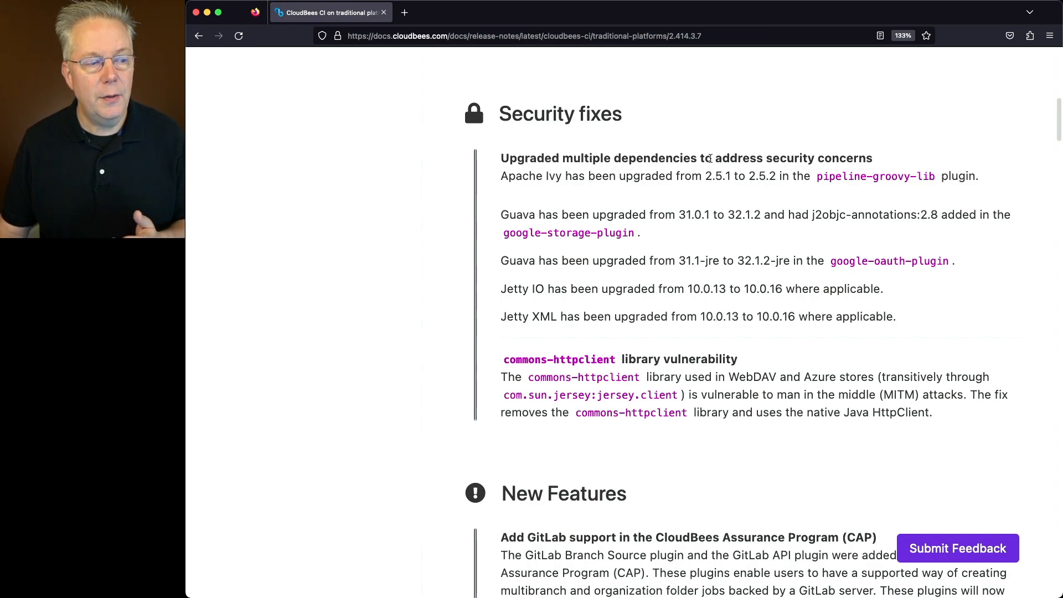
{"action": "mouse_move", "coordinate": [921, 290]}
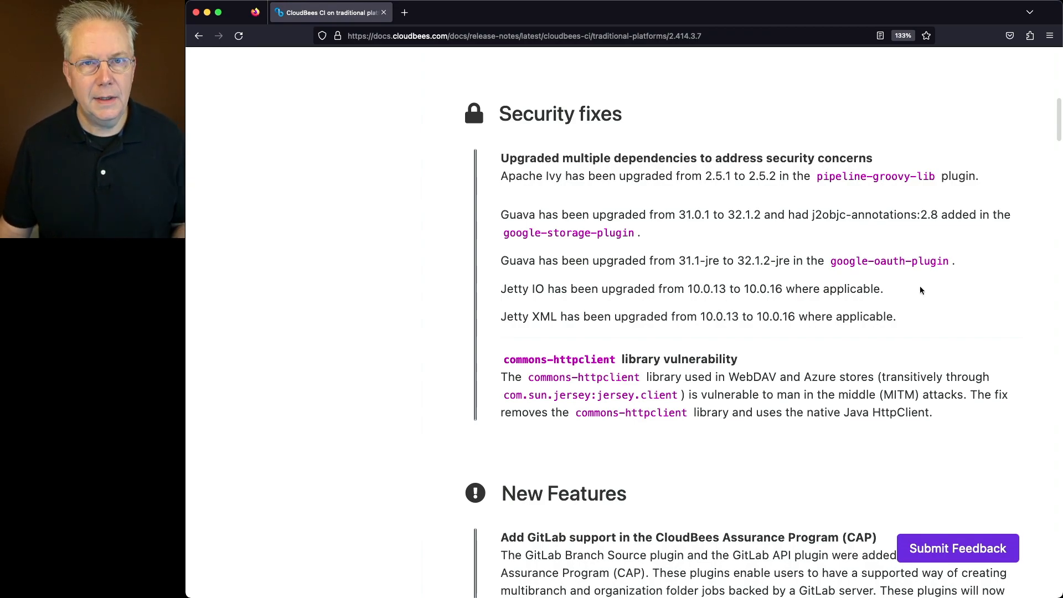
{"action": "scroll", "scroll_direction": "down", "scroll_amount": 3}
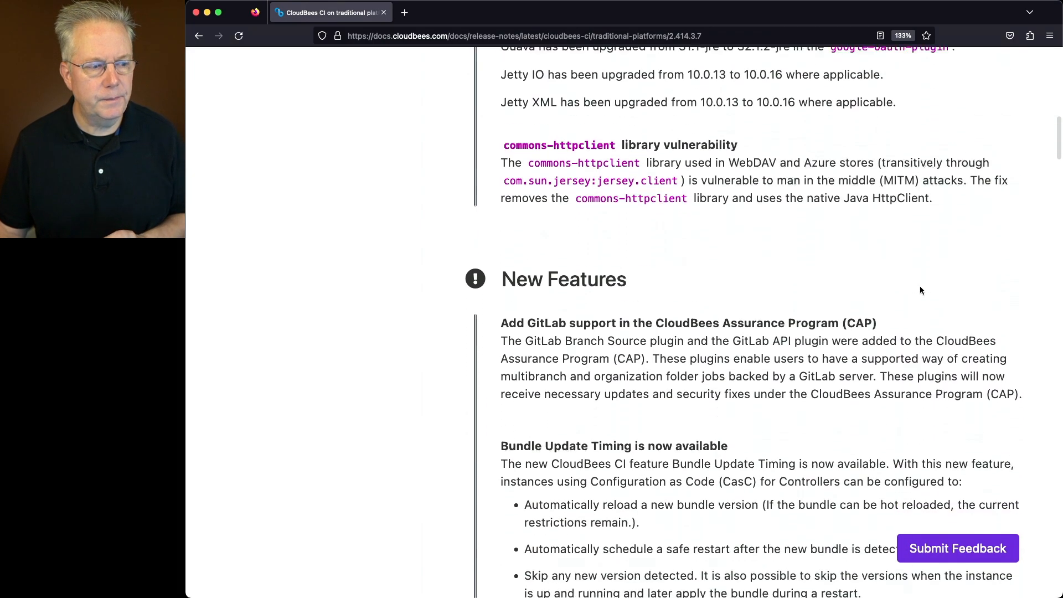
{"action": "scroll", "scroll_direction": "down", "scroll_amount": 3}
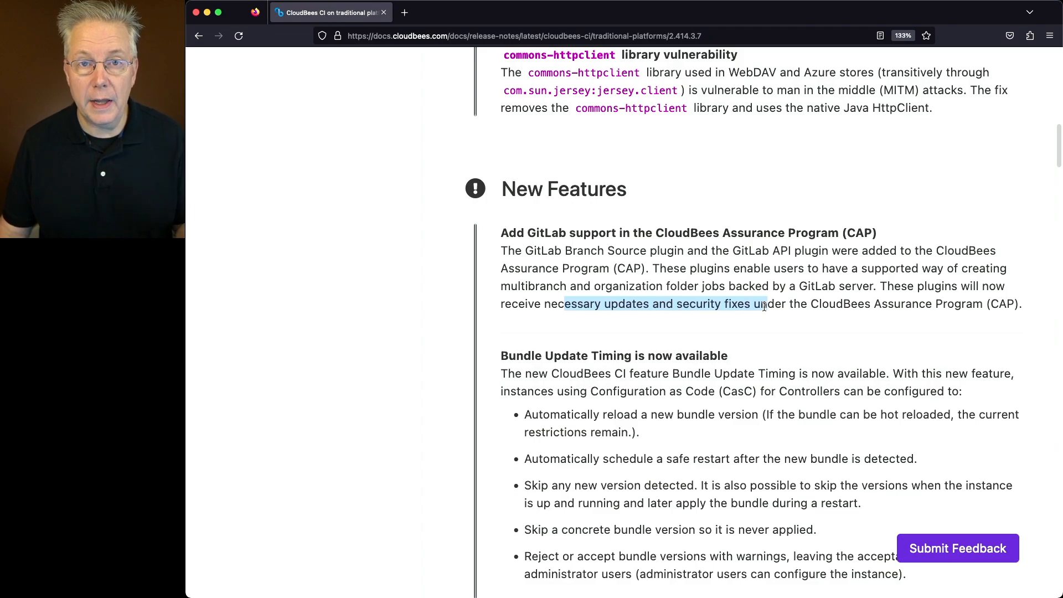
{"action": "scroll", "scroll_direction": "down", "scroll_amount": 3}
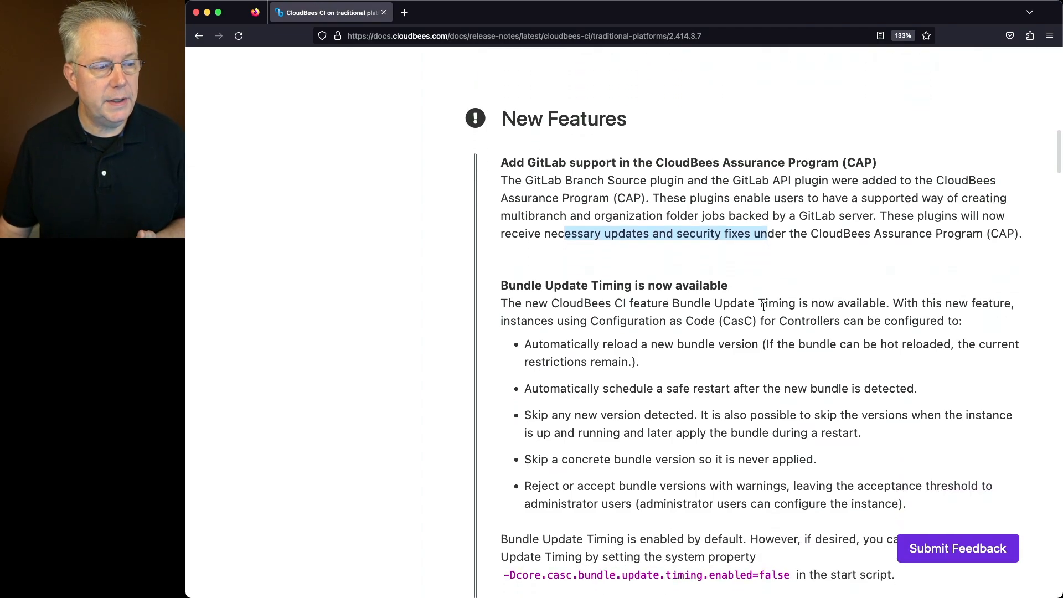
{"action": "scroll", "scroll_direction": "down", "scroll_amount": 3}
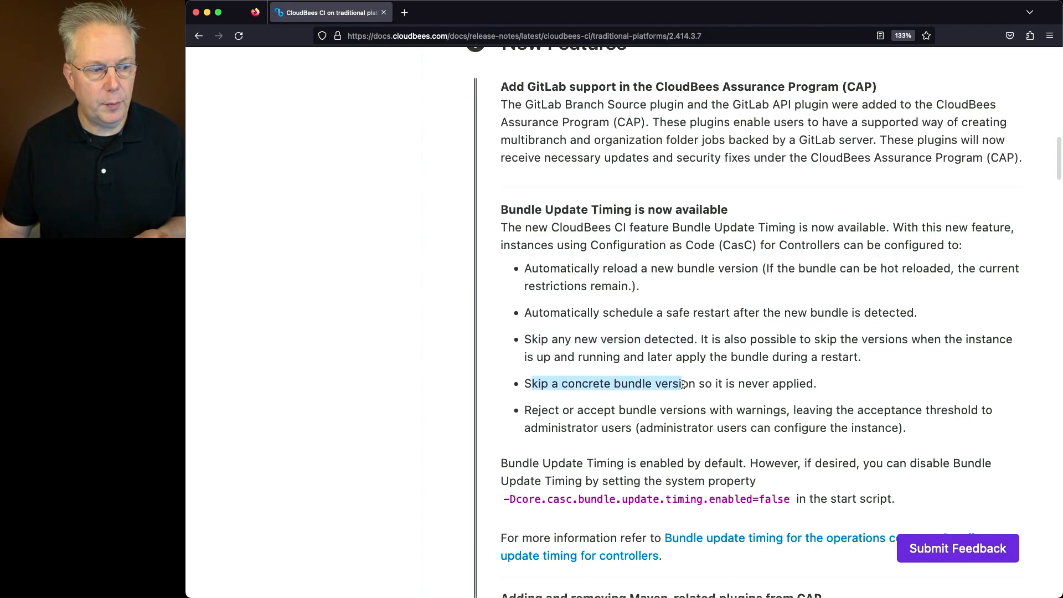
{"action": "scroll", "scroll_direction": "down", "scroll_amount": 3}
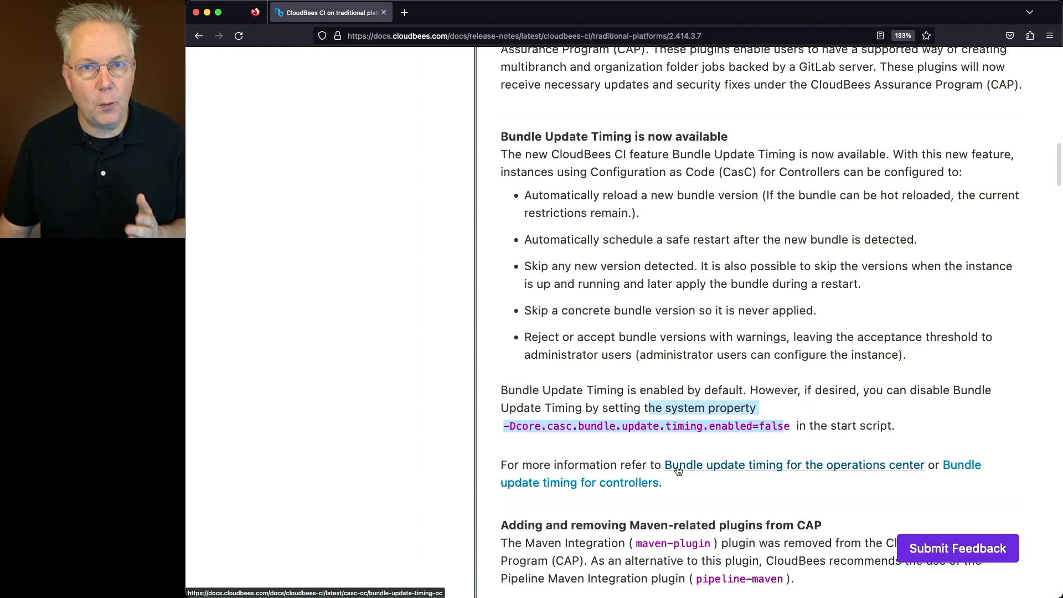
{"action": "scroll", "scroll_direction": "down", "scroll_amount": 3}
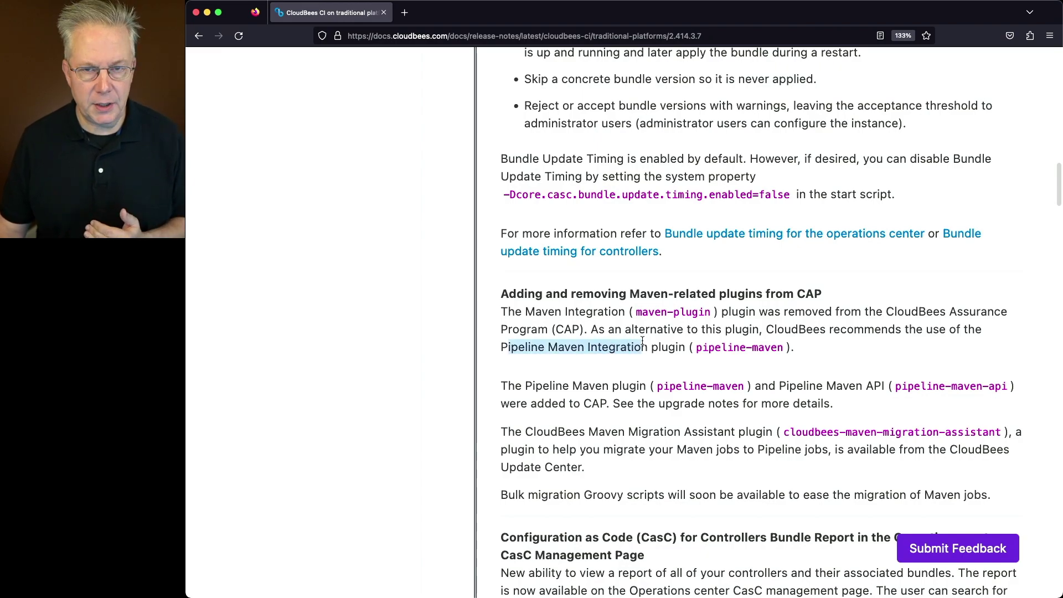
- Scroll through the Maven CAP, CasC Bundle Report and GitLab CasC Items new features
{"action": "scroll", "scroll_direction": "down", "scroll_amount": 3}
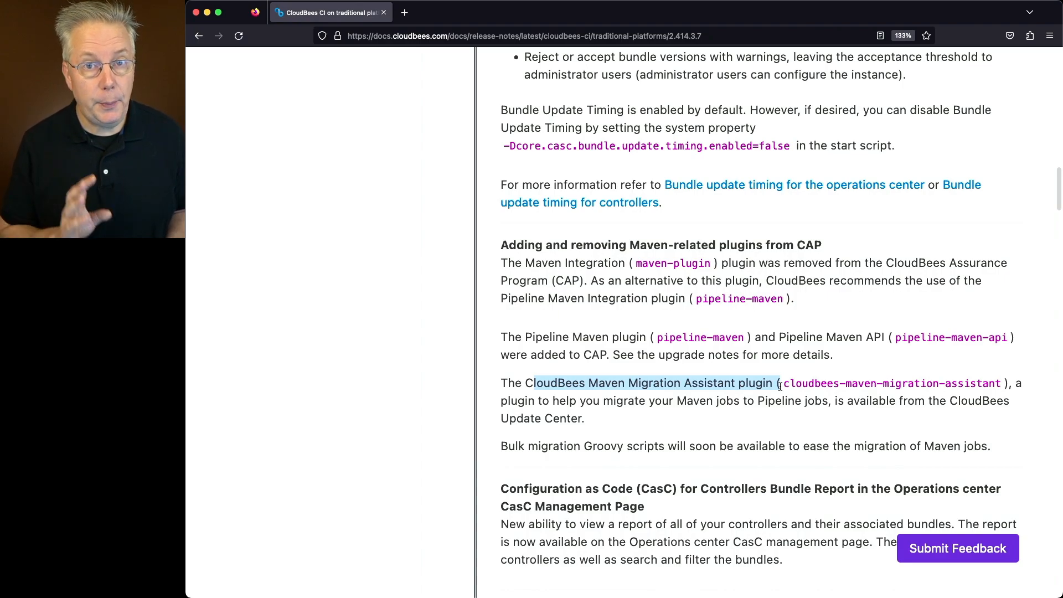
{"action": "scroll", "scroll_direction": "down", "scroll_amount": 3}
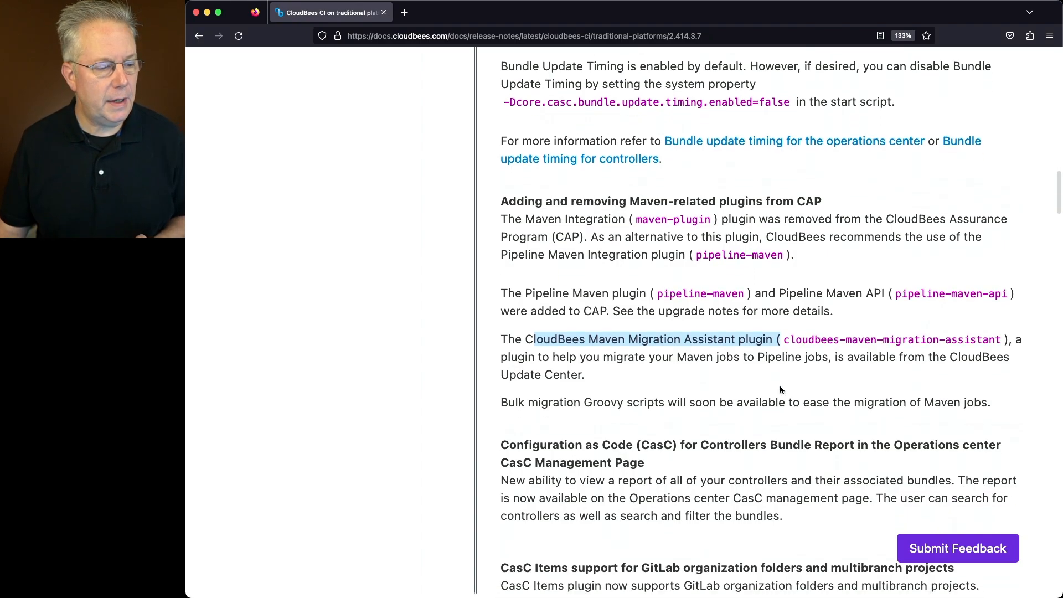
{"action": "scroll", "scroll_direction": "down", "scroll_amount": 3}
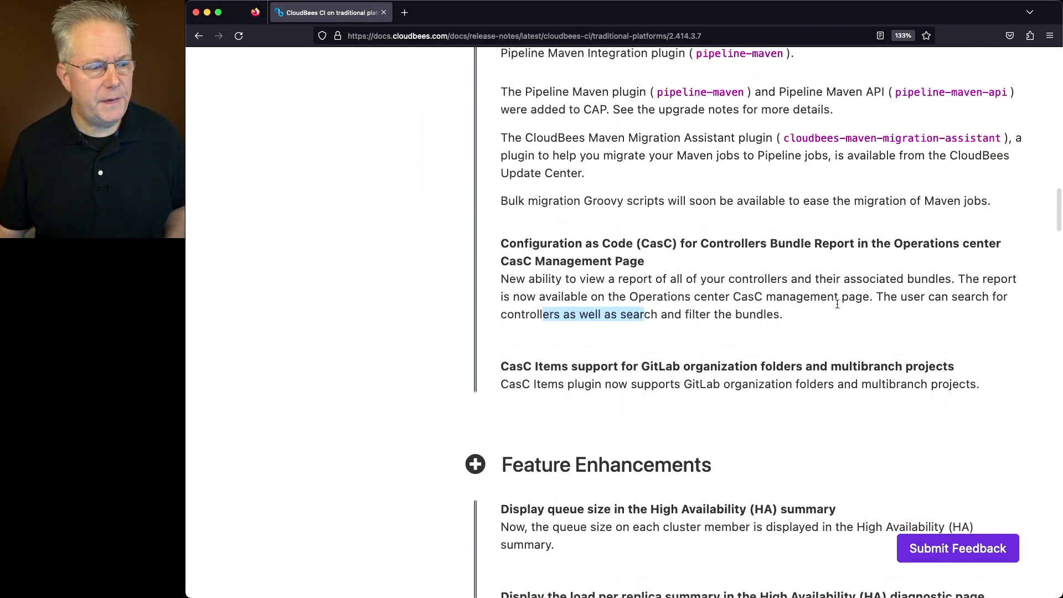
- Scroll past Feature Enhancements to the Pipeline Explorer and bundle fixes in Resolved Issues
{"action": "scroll", "scroll_direction": "down", "scroll_amount": 3}
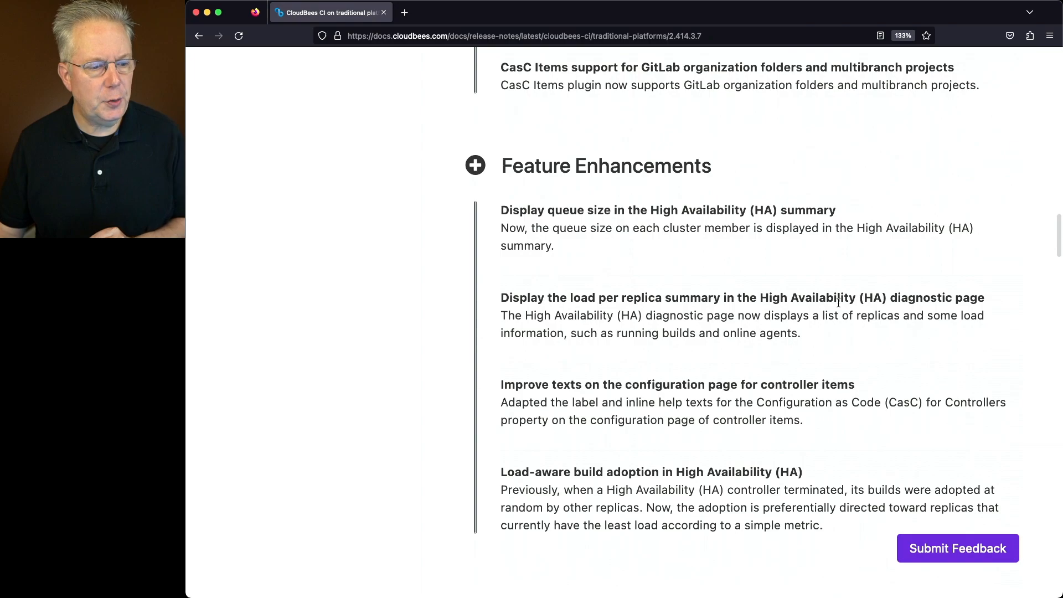
{"action": "scroll", "scroll_direction": "down", "scroll_amount": 3}
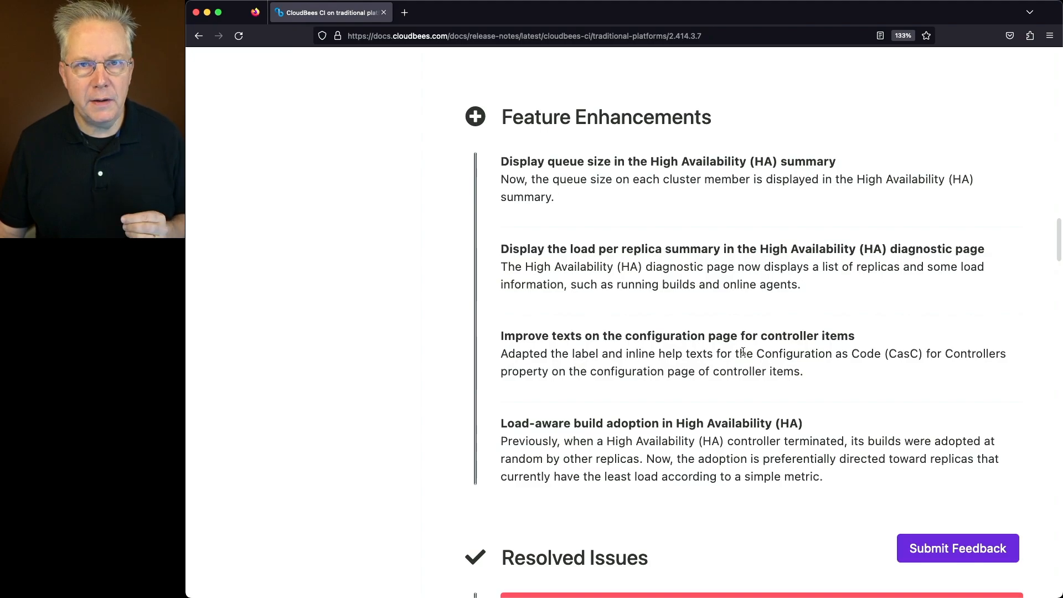
{"action": "scroll", "scroll_direction": "down", "scroll_amount": 3}
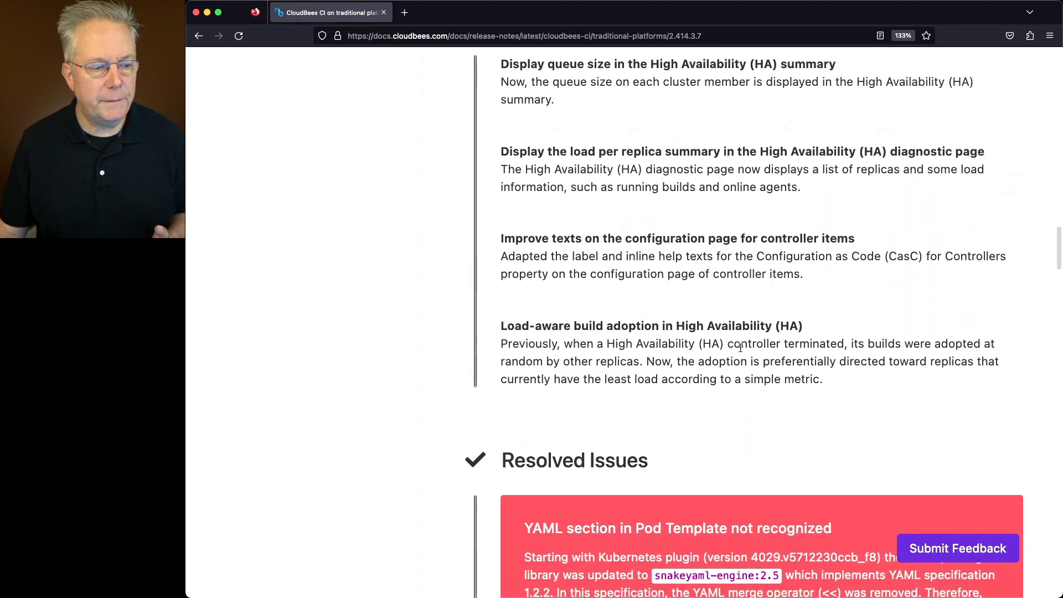
{"action": "scroll", "scroll_direction": "down", "scroll_amount": 3}
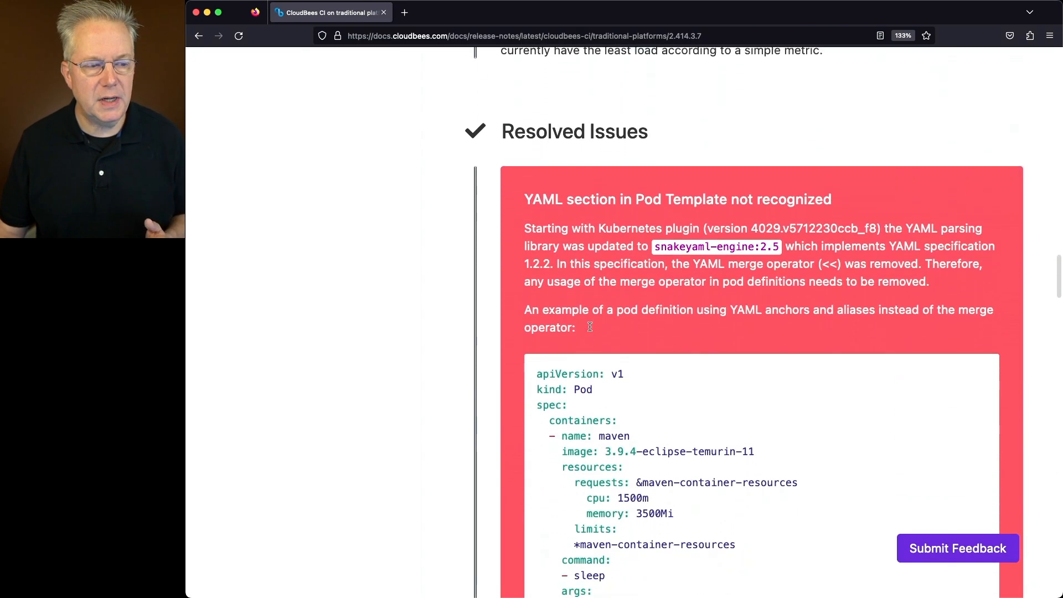
{"action": "scroll", "scroll_direction": "down", "scroll_amount": 3}
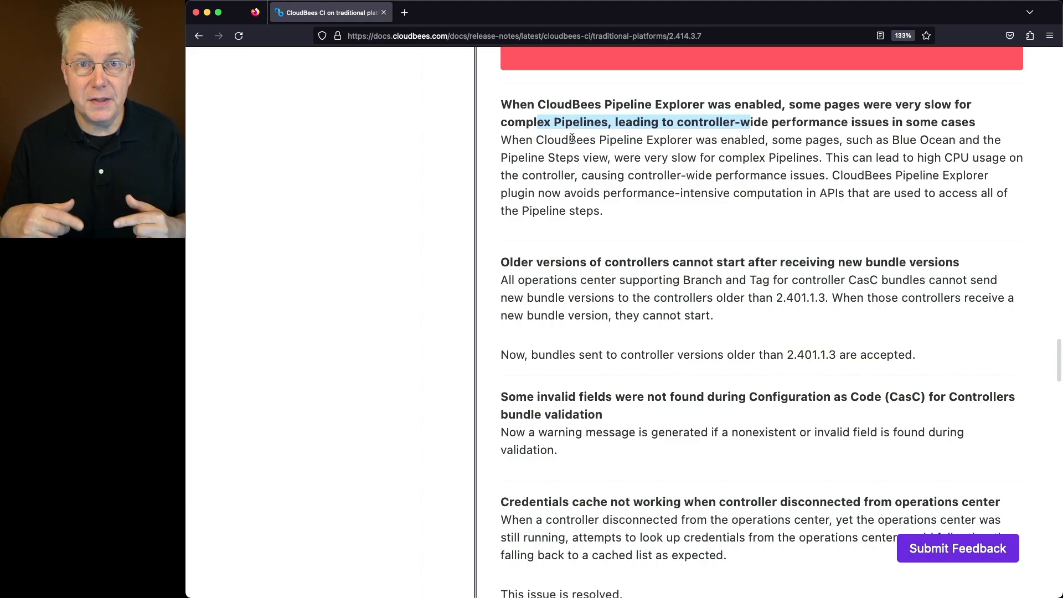
{"action": "mouse_move", "coordinate": [610, 210]}
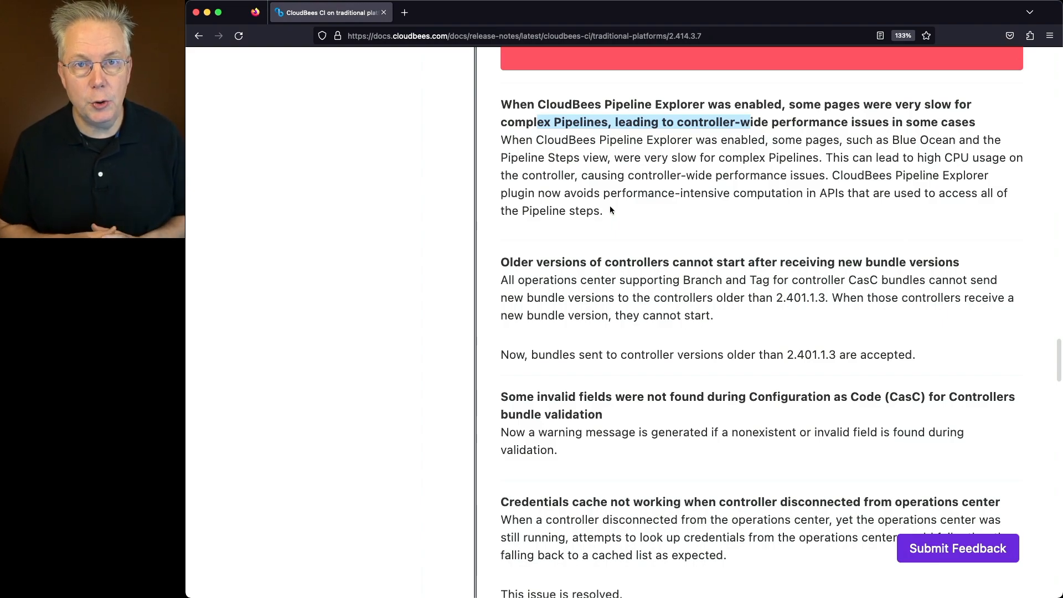
- Scroll through Known Issues and Upgrade Notes, ending on the overview at the 2.414.2.2 entry
{"action": "scroll", "scroll_direction": "down", "scroll_amount": 3}
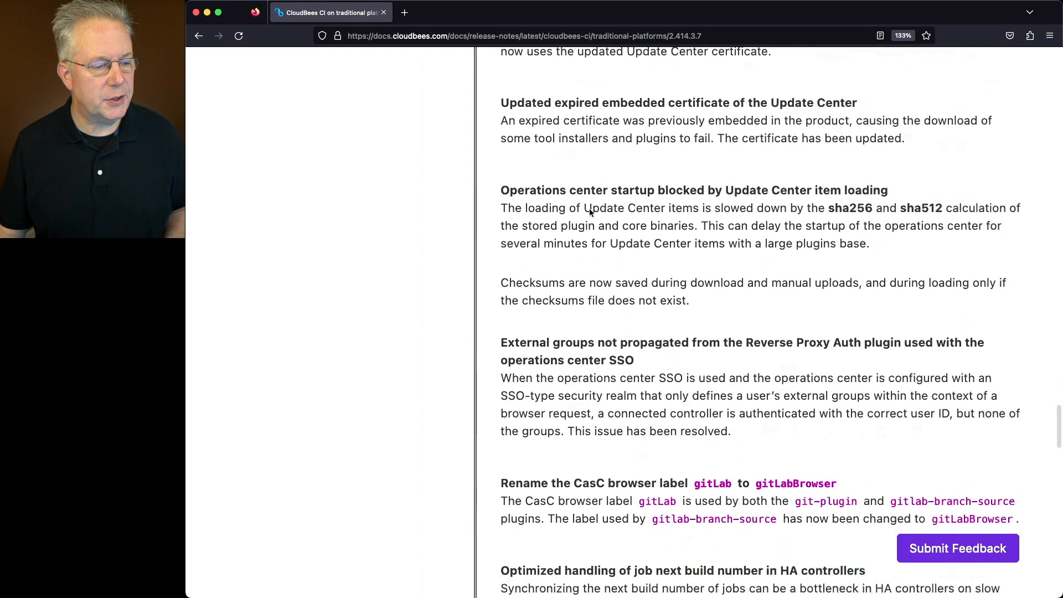
{"action": "scroll", "scroll_direction": "down", "scroll_amount": 3}
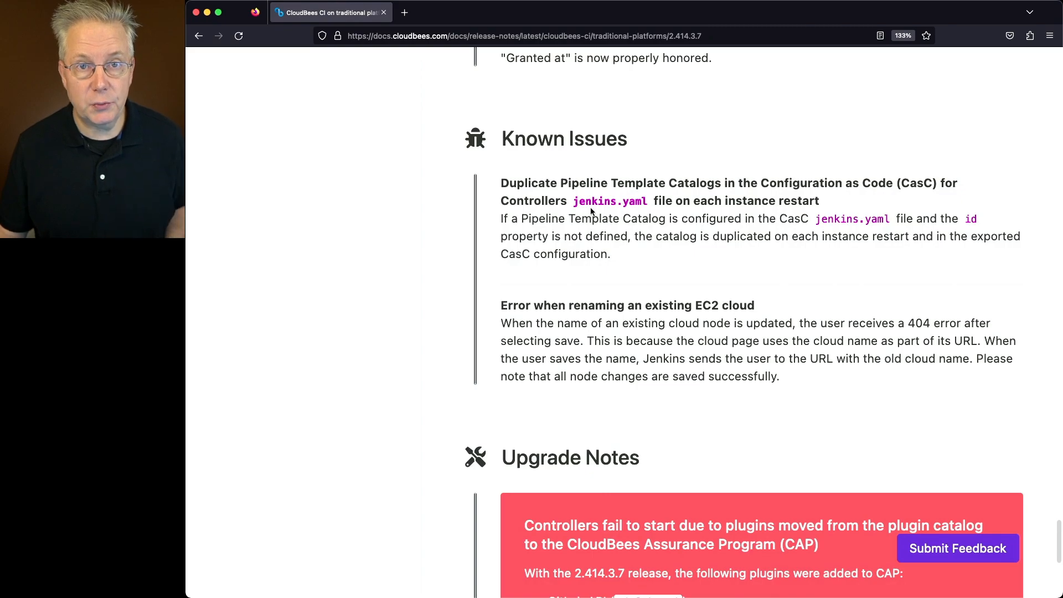
{"action": "scroll", "scroll_direction": "down", "scroll_amount": 3}
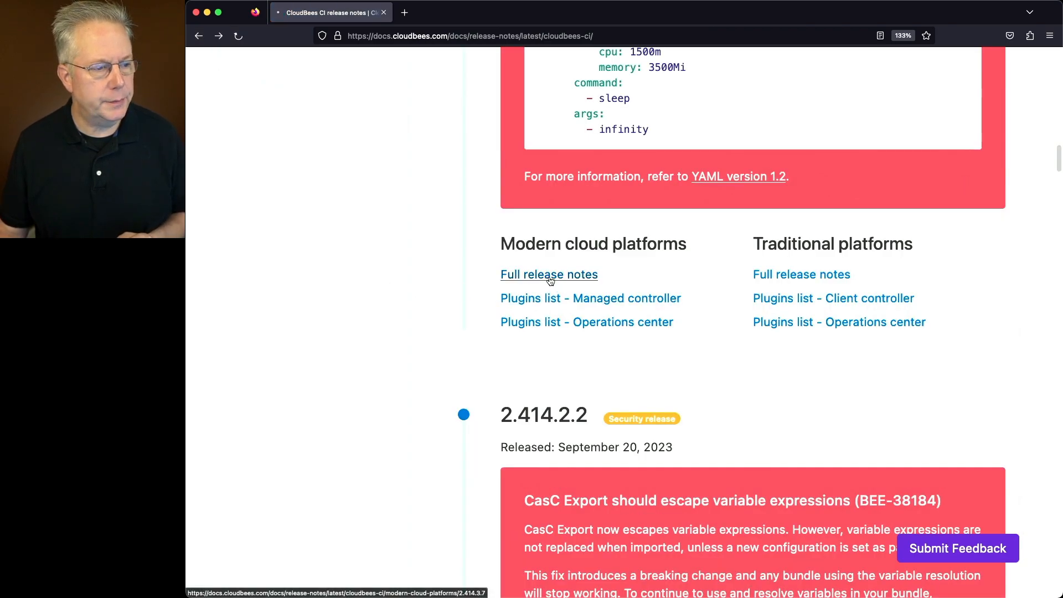
- Open the modern cloud platforms notes and read Bundle Retriever for SCM into High Availability enhancements
{"action": "left_click", "coordinate": [548, 274]}
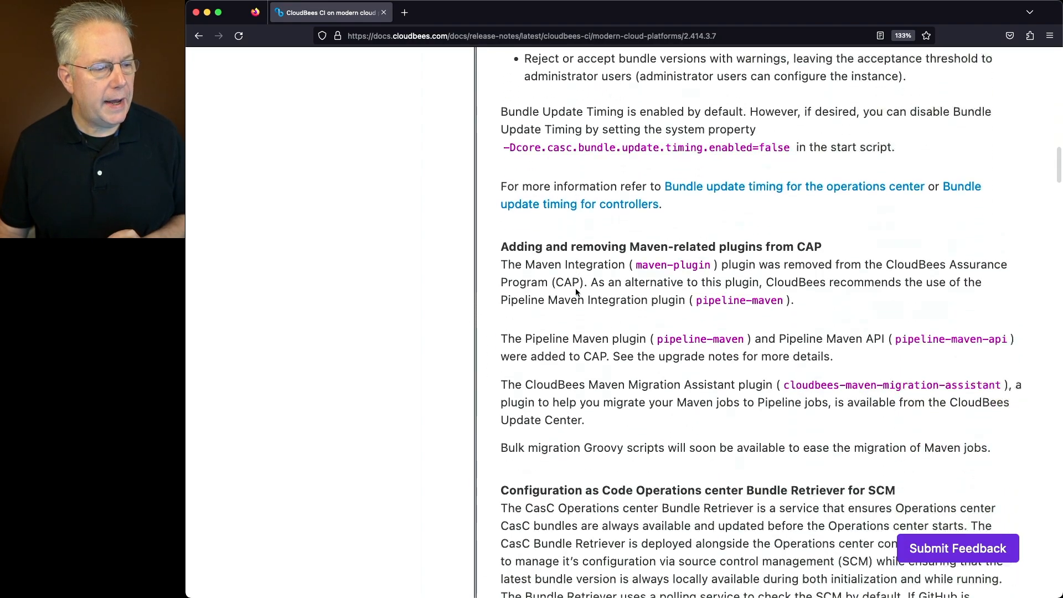
{"action": "scroll", "scroll_direction": "down", "scroll_amount": 3}
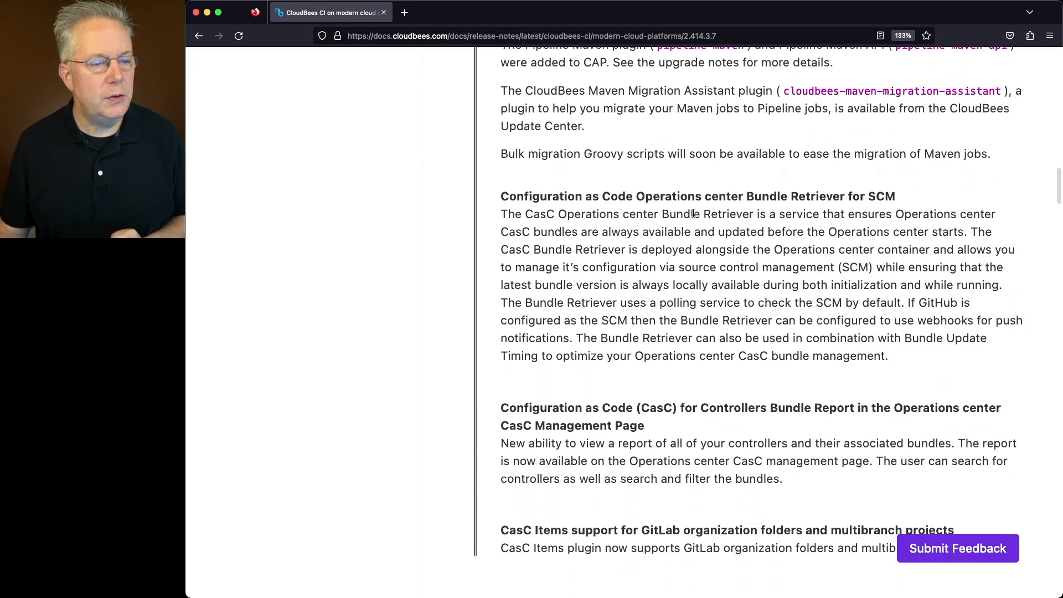
{"action": "double_click", "coordinate": [794, 196]}
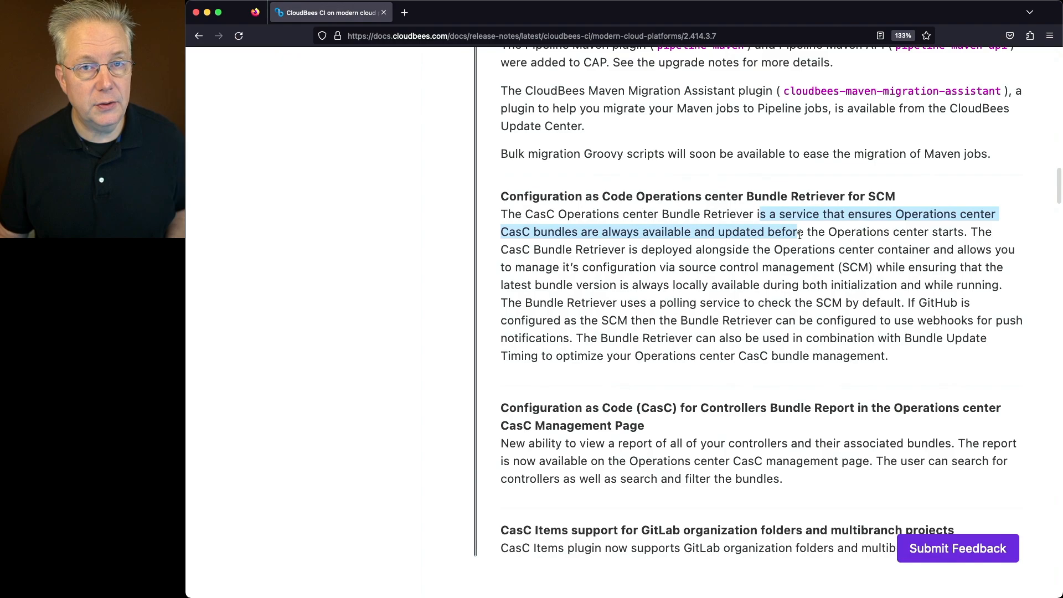
{"action": "left_click", "coordinate": [672, 249]}
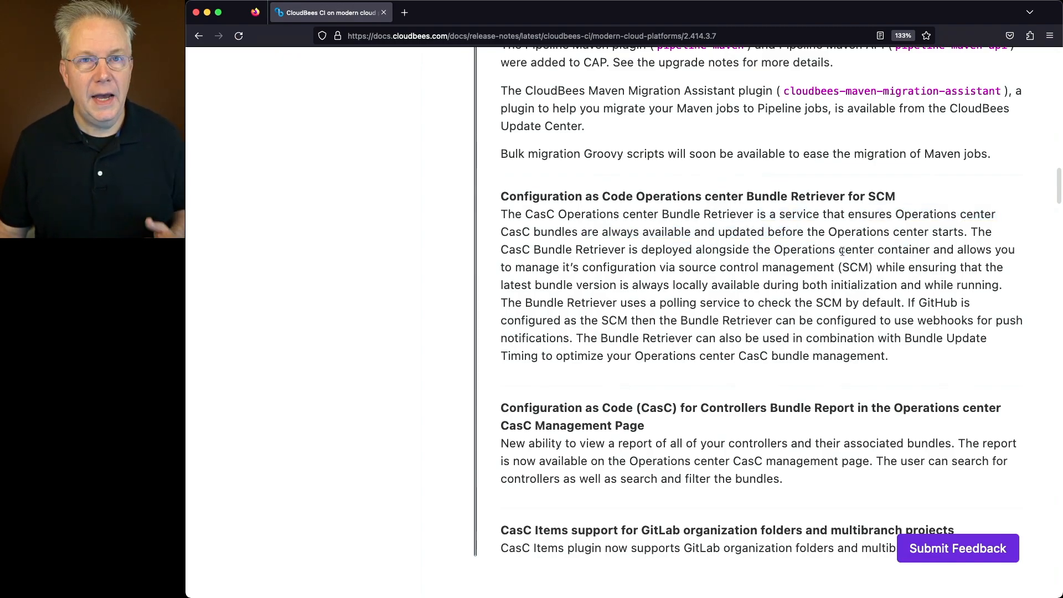
{"action": "mouse_move", "coordinate": [609, 278]}
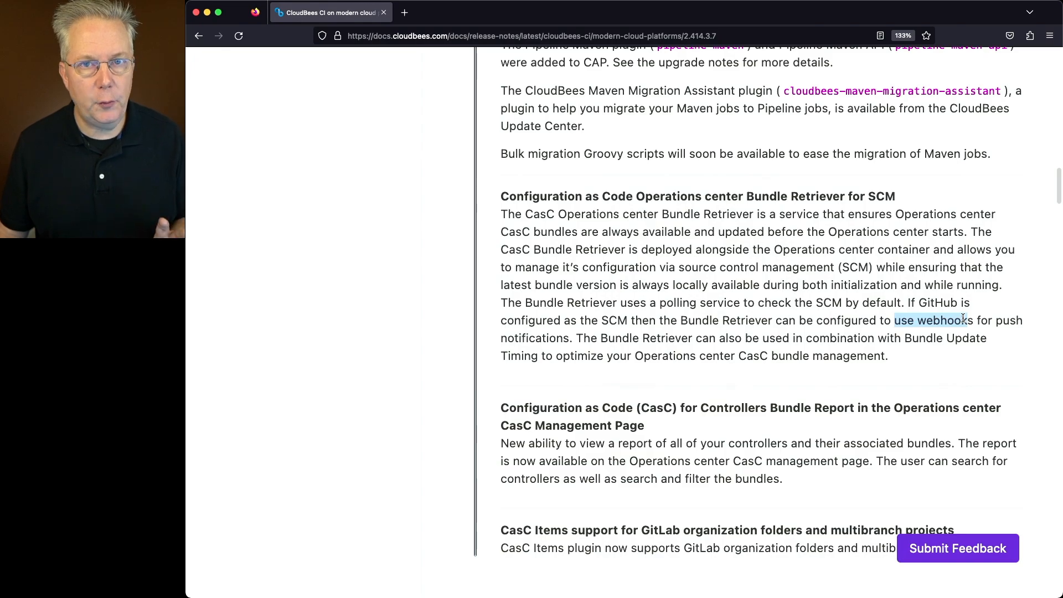
{"action": "scroll", "scroll_direction": "down", "scroll_amount": 3}
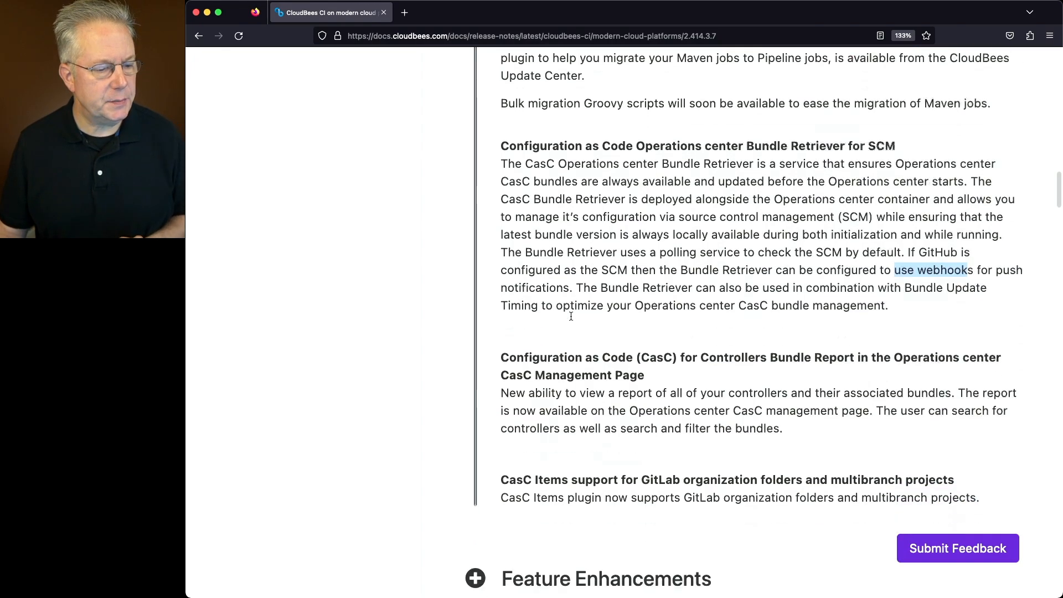
{"action": "scroll", "scroll_direction": "down", "scroll_amount": 3}
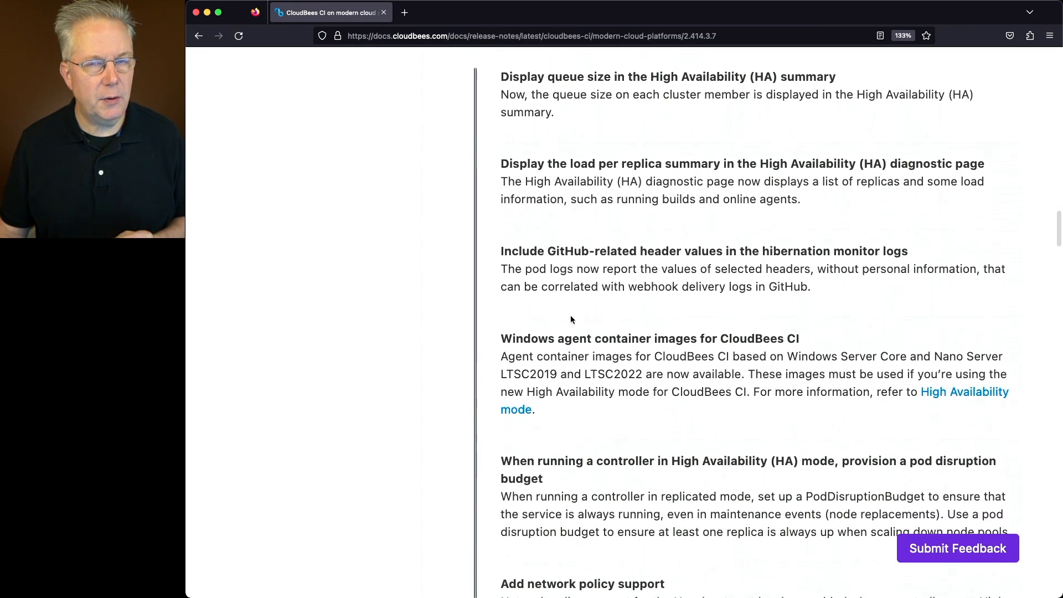
{"action": "mouse_move", "coordinate": [576, 313]}
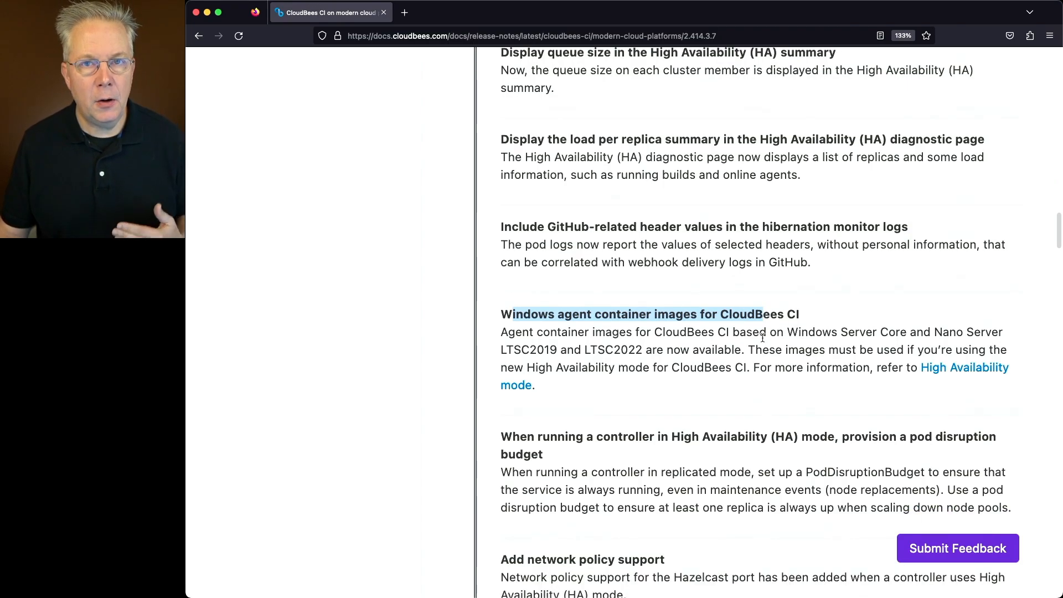
- Scroll past High Availability enhancements to the Pipeline Explorer fixes in Resolved Issues
{"action": "scroll", "scroll_direction": "down", "scroll_amount": 3}
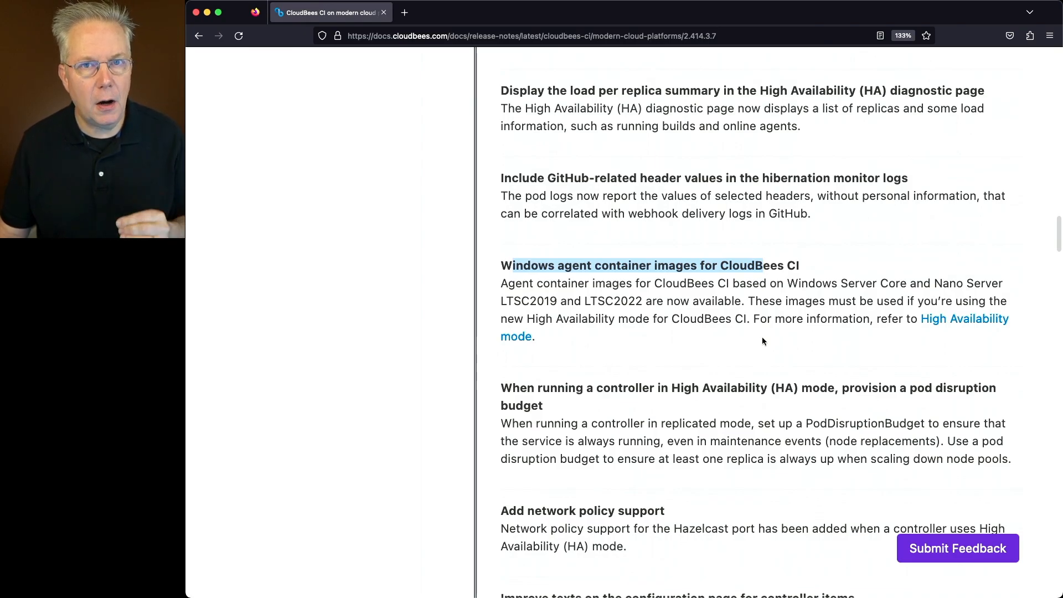
{"action": "scroll", "scroll_direction": "down", "scroll_amount": 3}
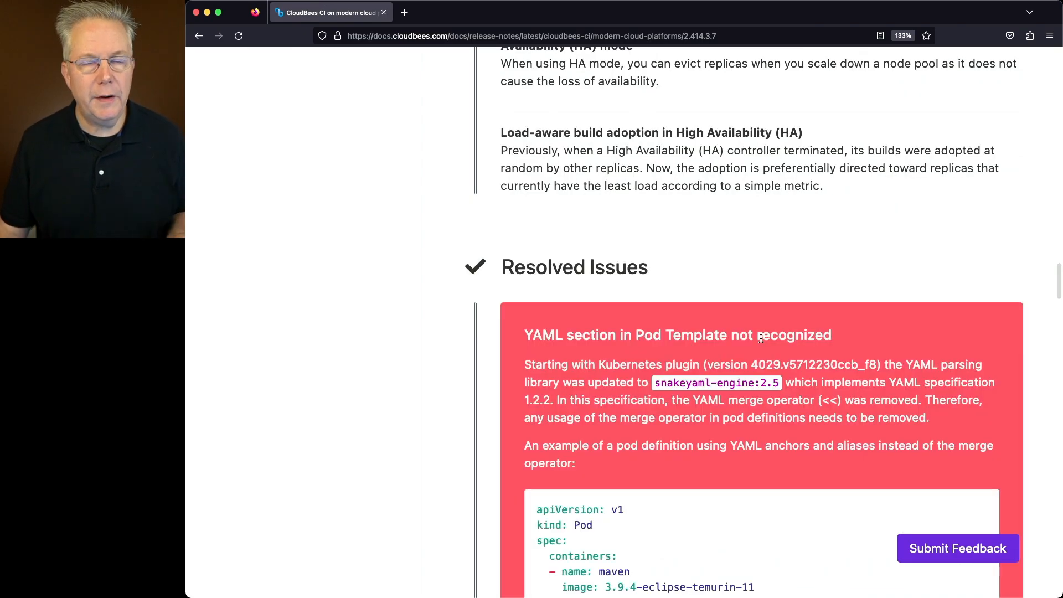
{"action": "scroll", "scroll_direction": "down", "scroll_amount": 3}
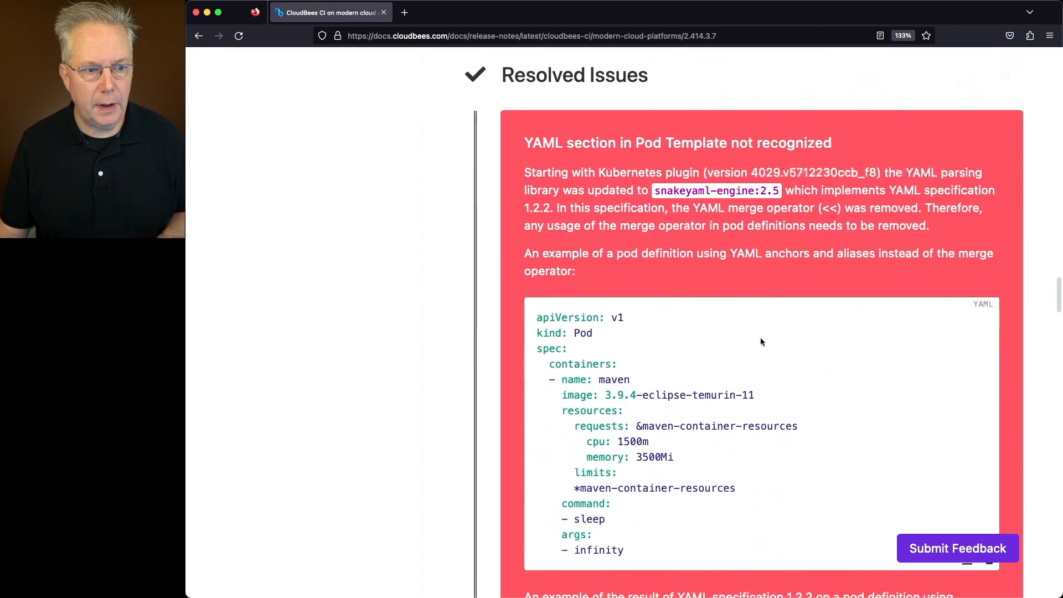
{"action": "scroll", "scroll_direction": "down", "scroll_amount": 3}
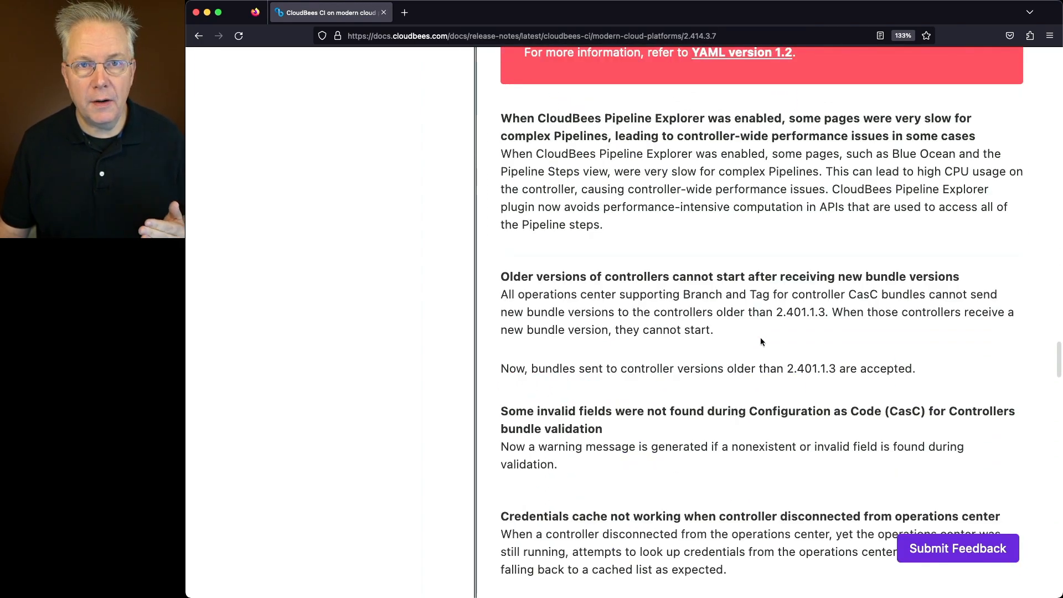